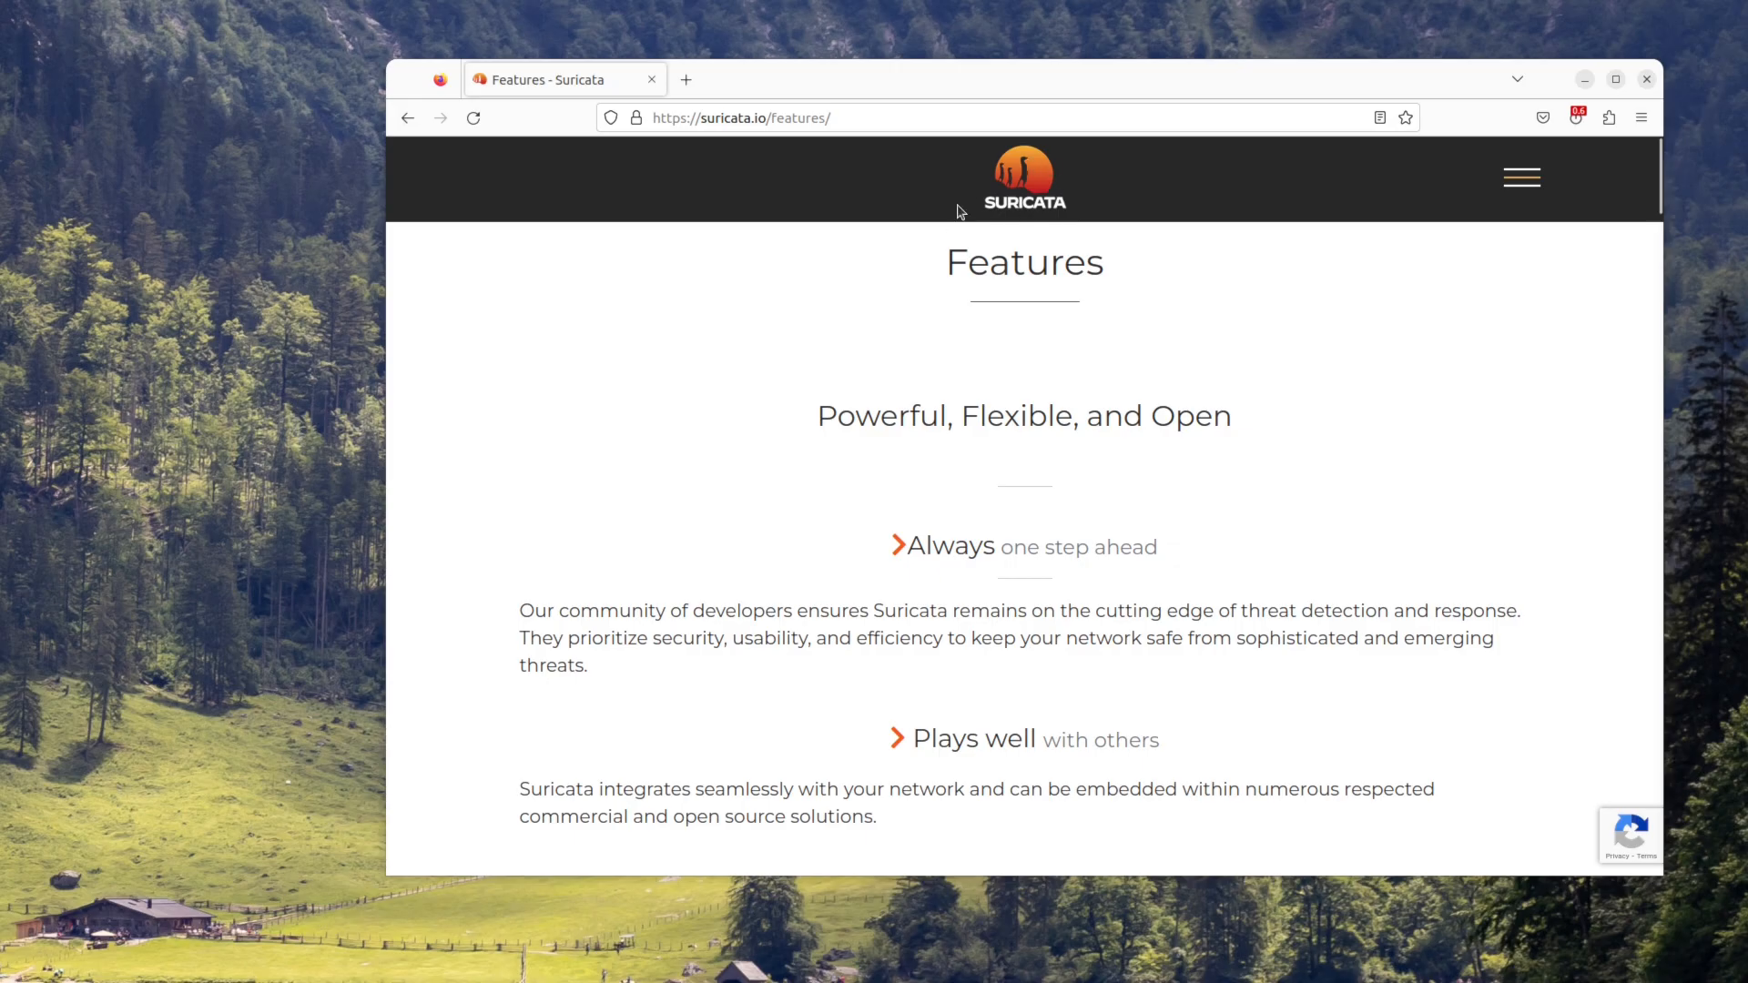
pyautogui.moveTo(1180, 479)
pyautogui.write('ssh 192.168.100.1')
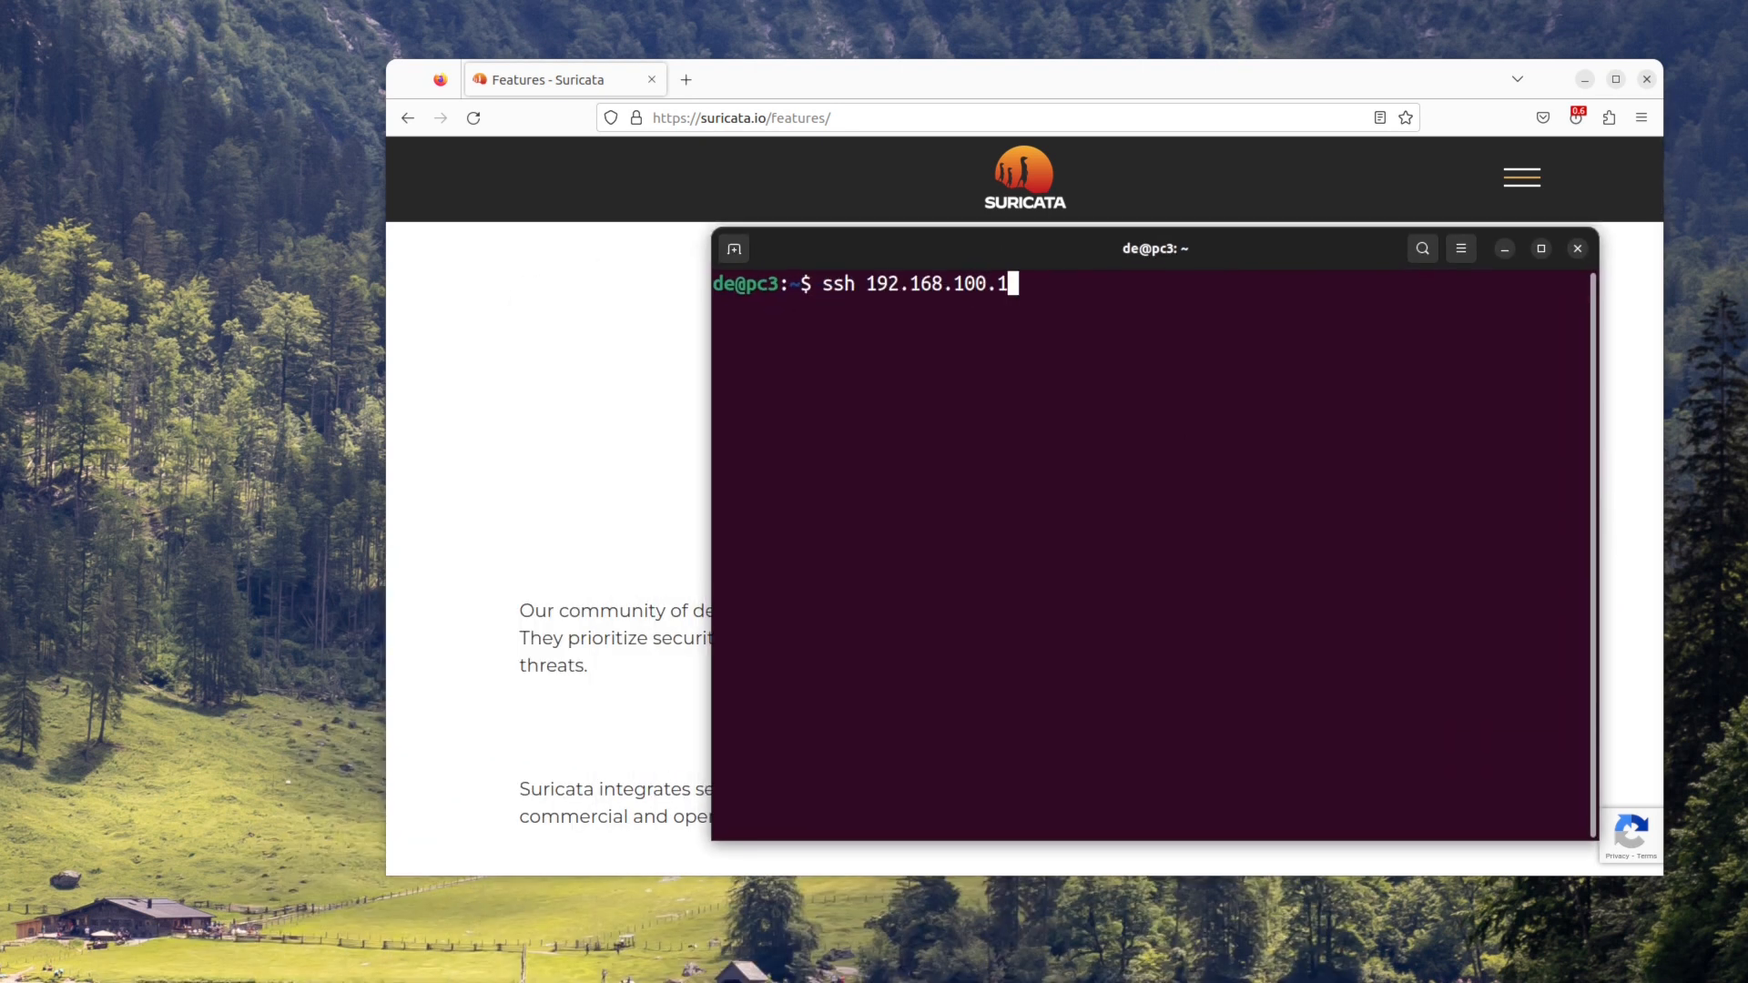
# SSH into 192.168.100.51, become root, and launch apt install suricata
pyautogui.press('Return')
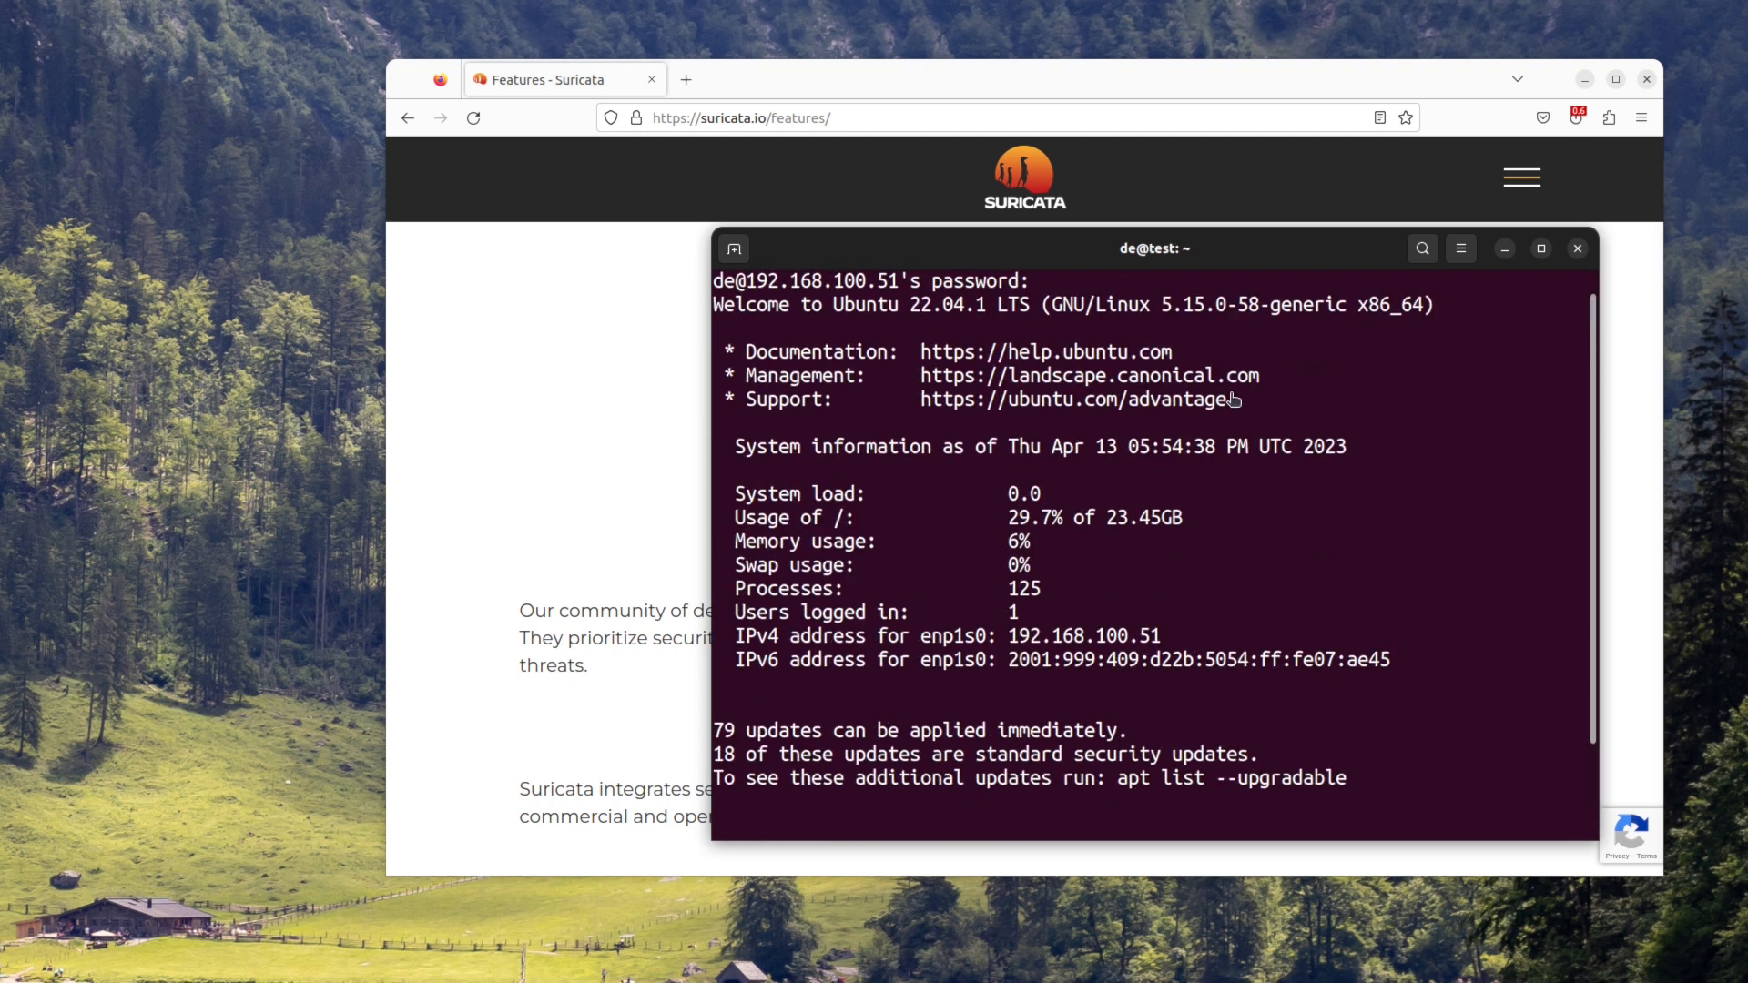
pyautogui.write('sudo su')
pyautogui.write('a')
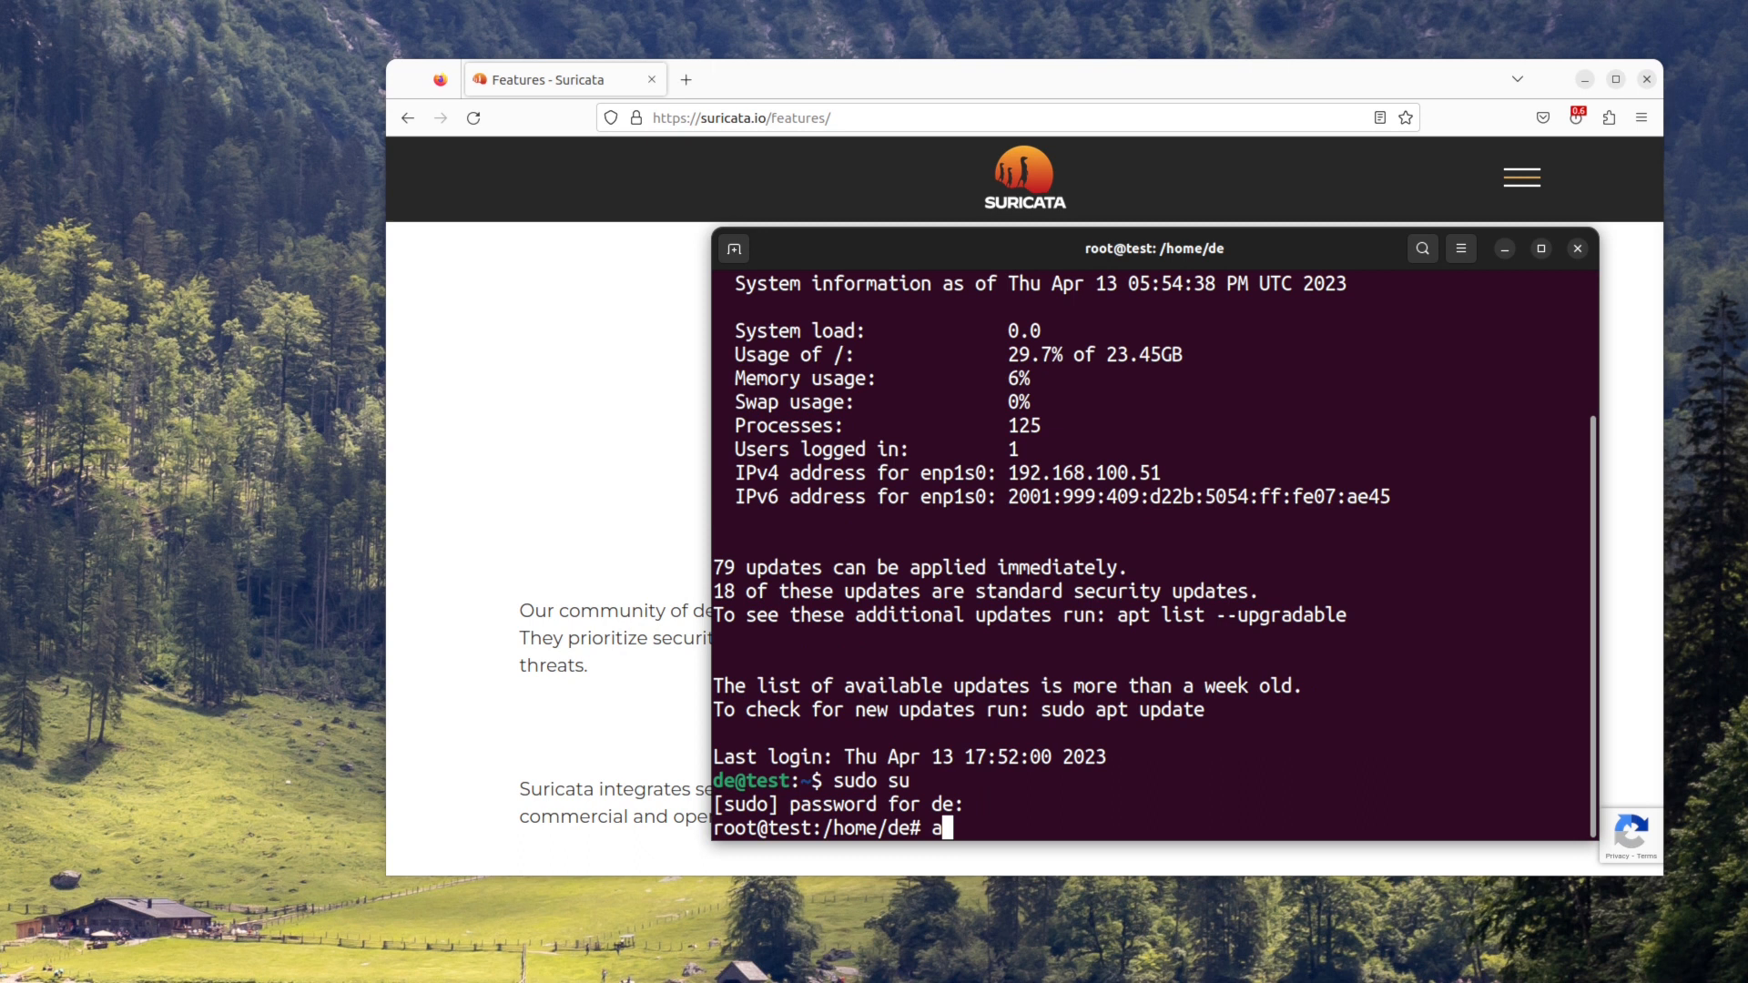
pyautogui.write('pt install')
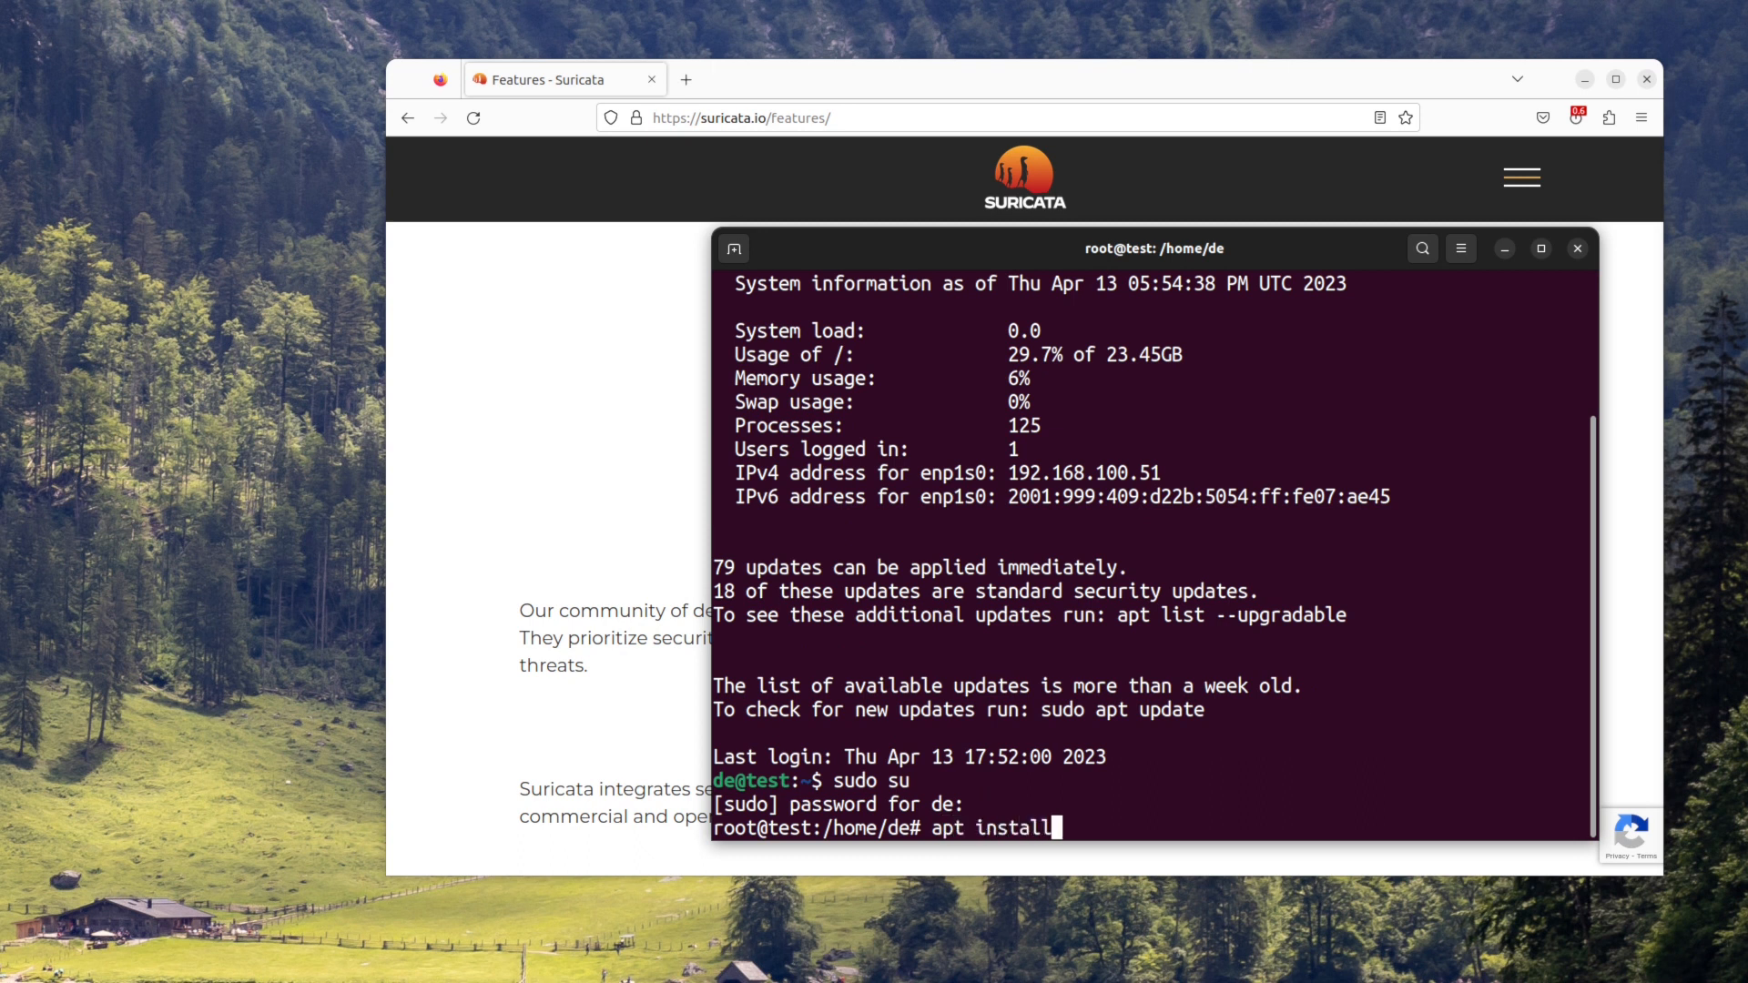
pyautogui.write('suricata')
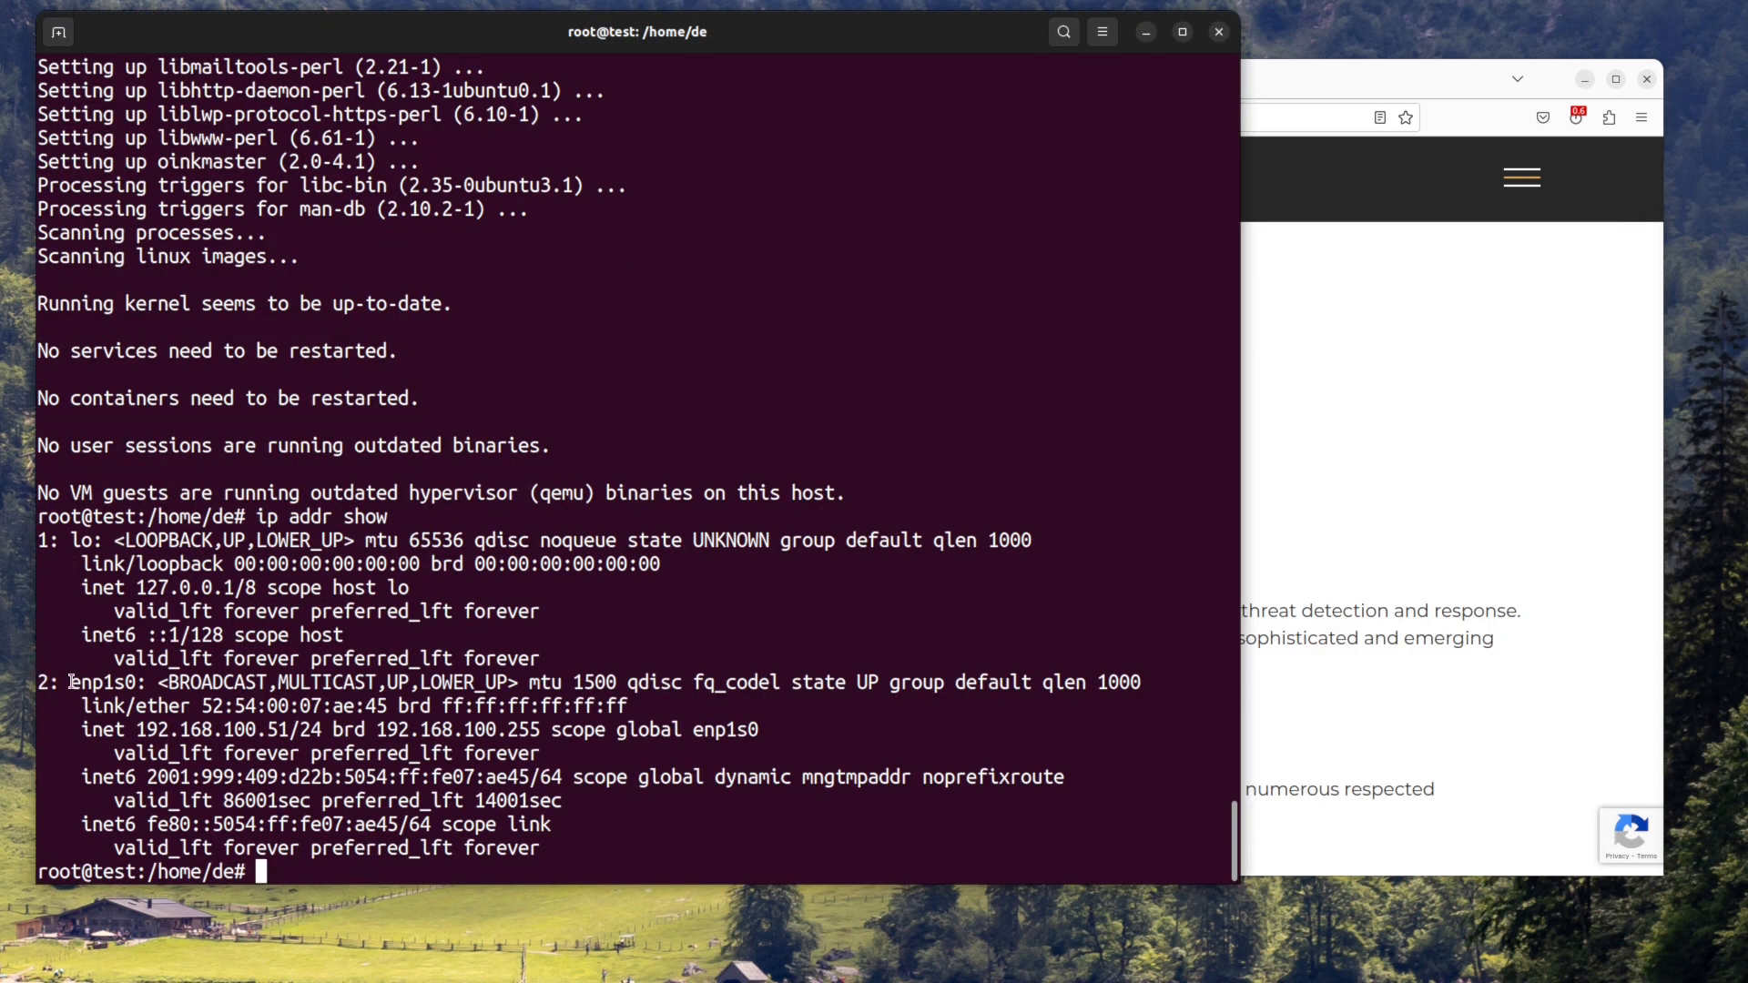
# Open /etc/suricata/suricata.yaml in nano
pyautogui.write('nano')
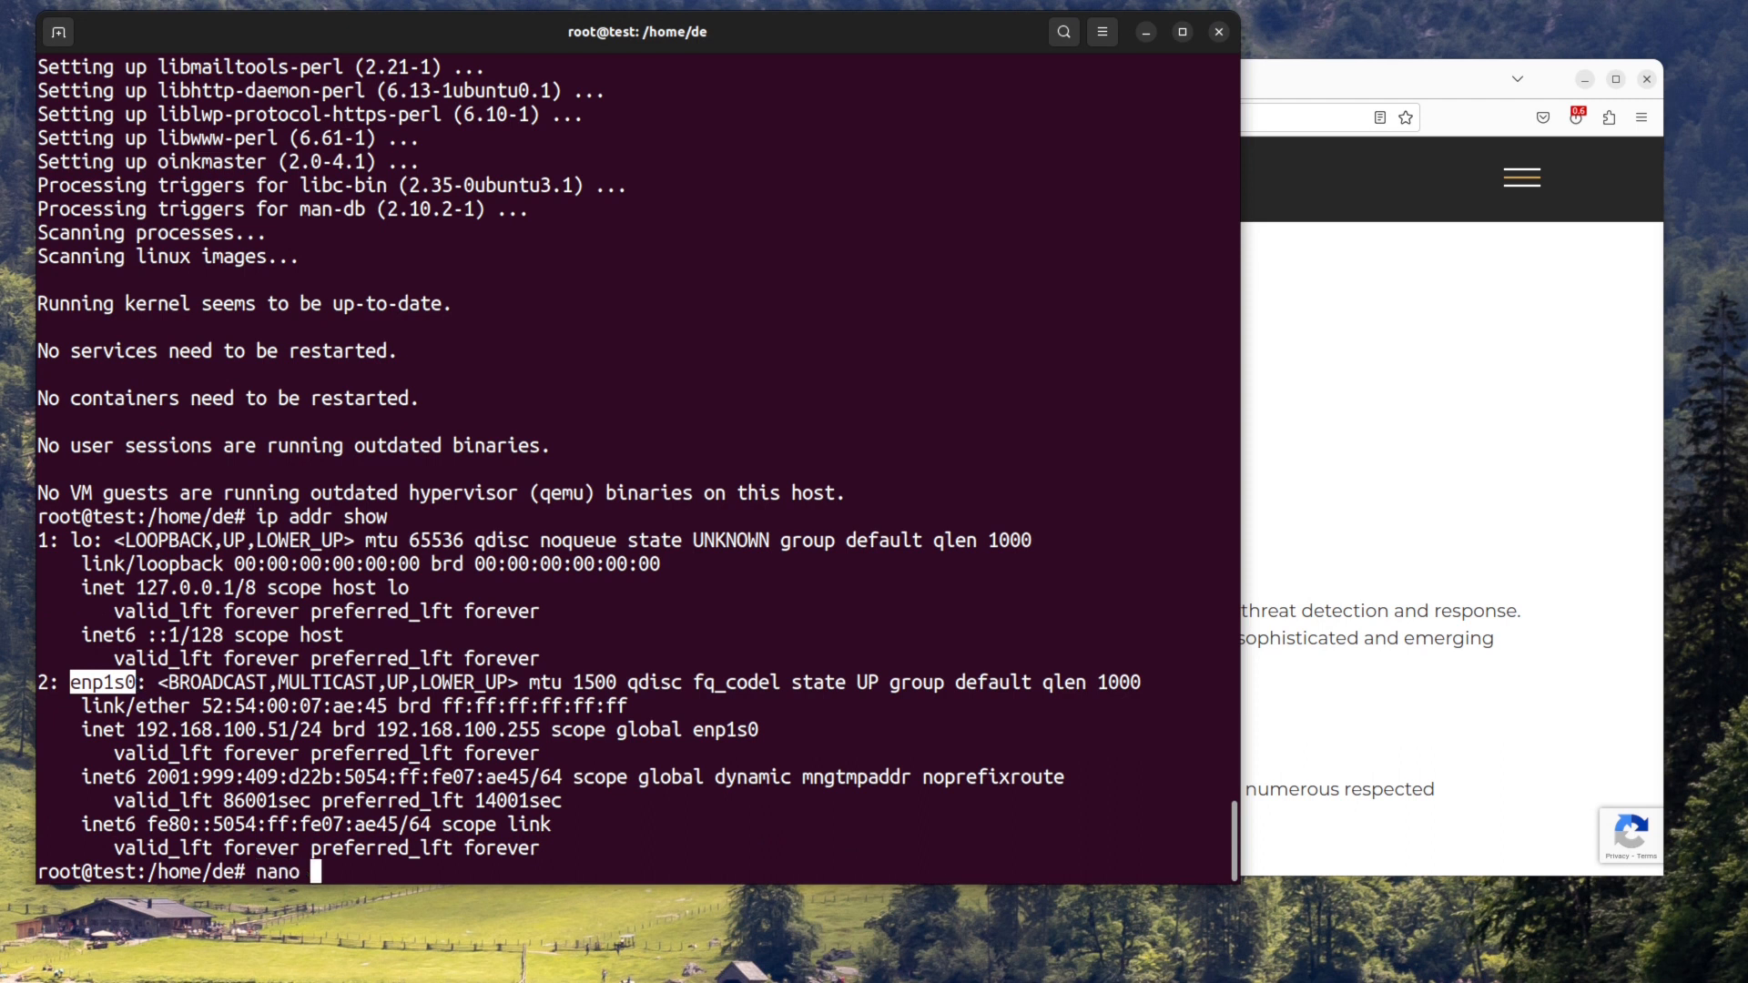
pyautogui.write('/etc/suricata/suricata.yaml')
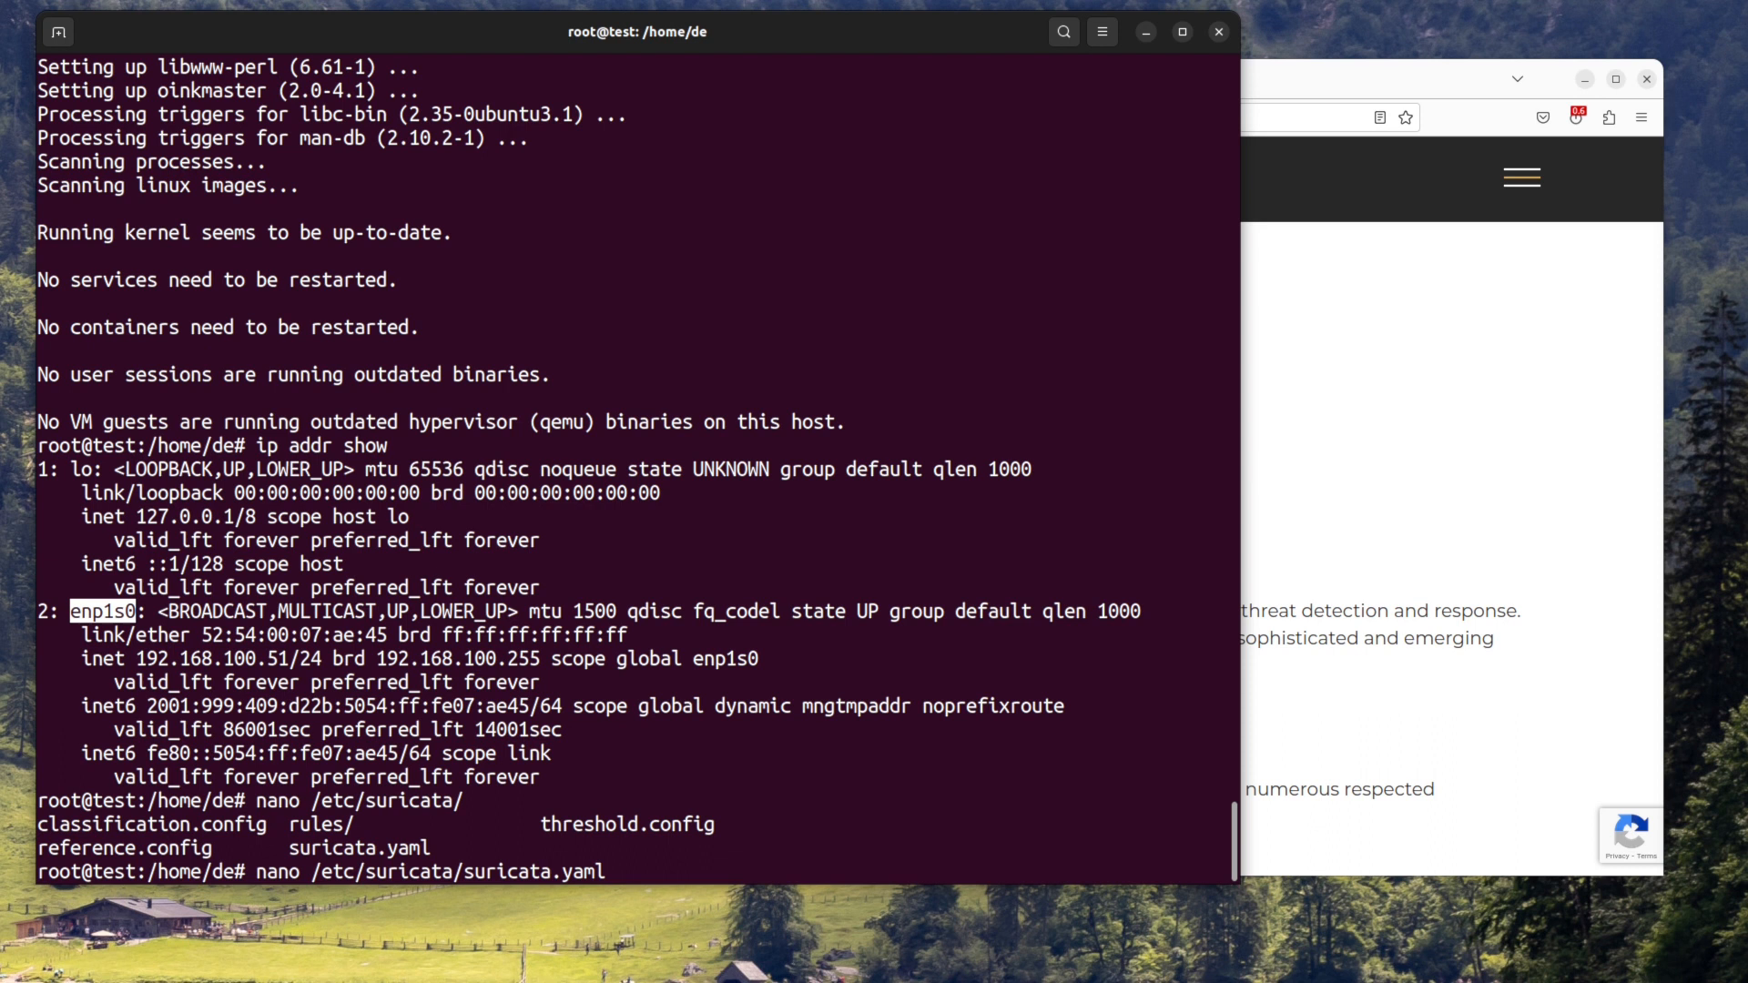
pyautogui.press('Enter')
pyautogui.write('af-pa')
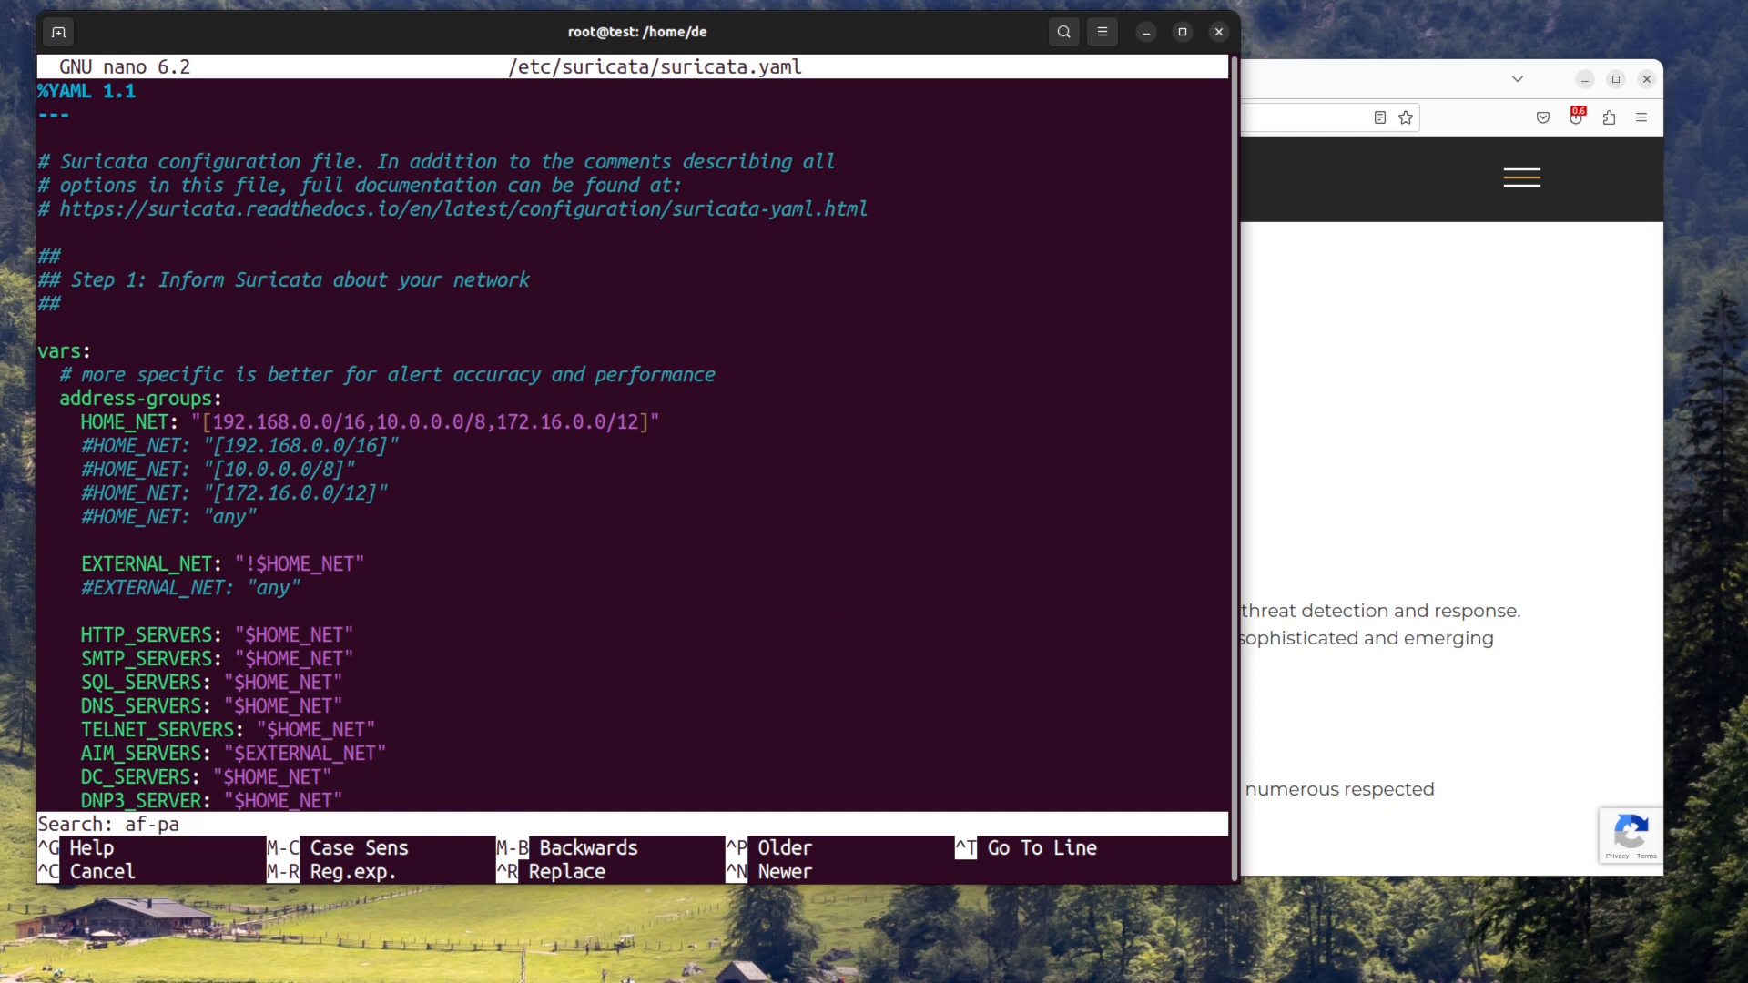
# Replace the af-packet interface eth0 with enp1s0 and set community-id to true
pyautogui.press('Enter')
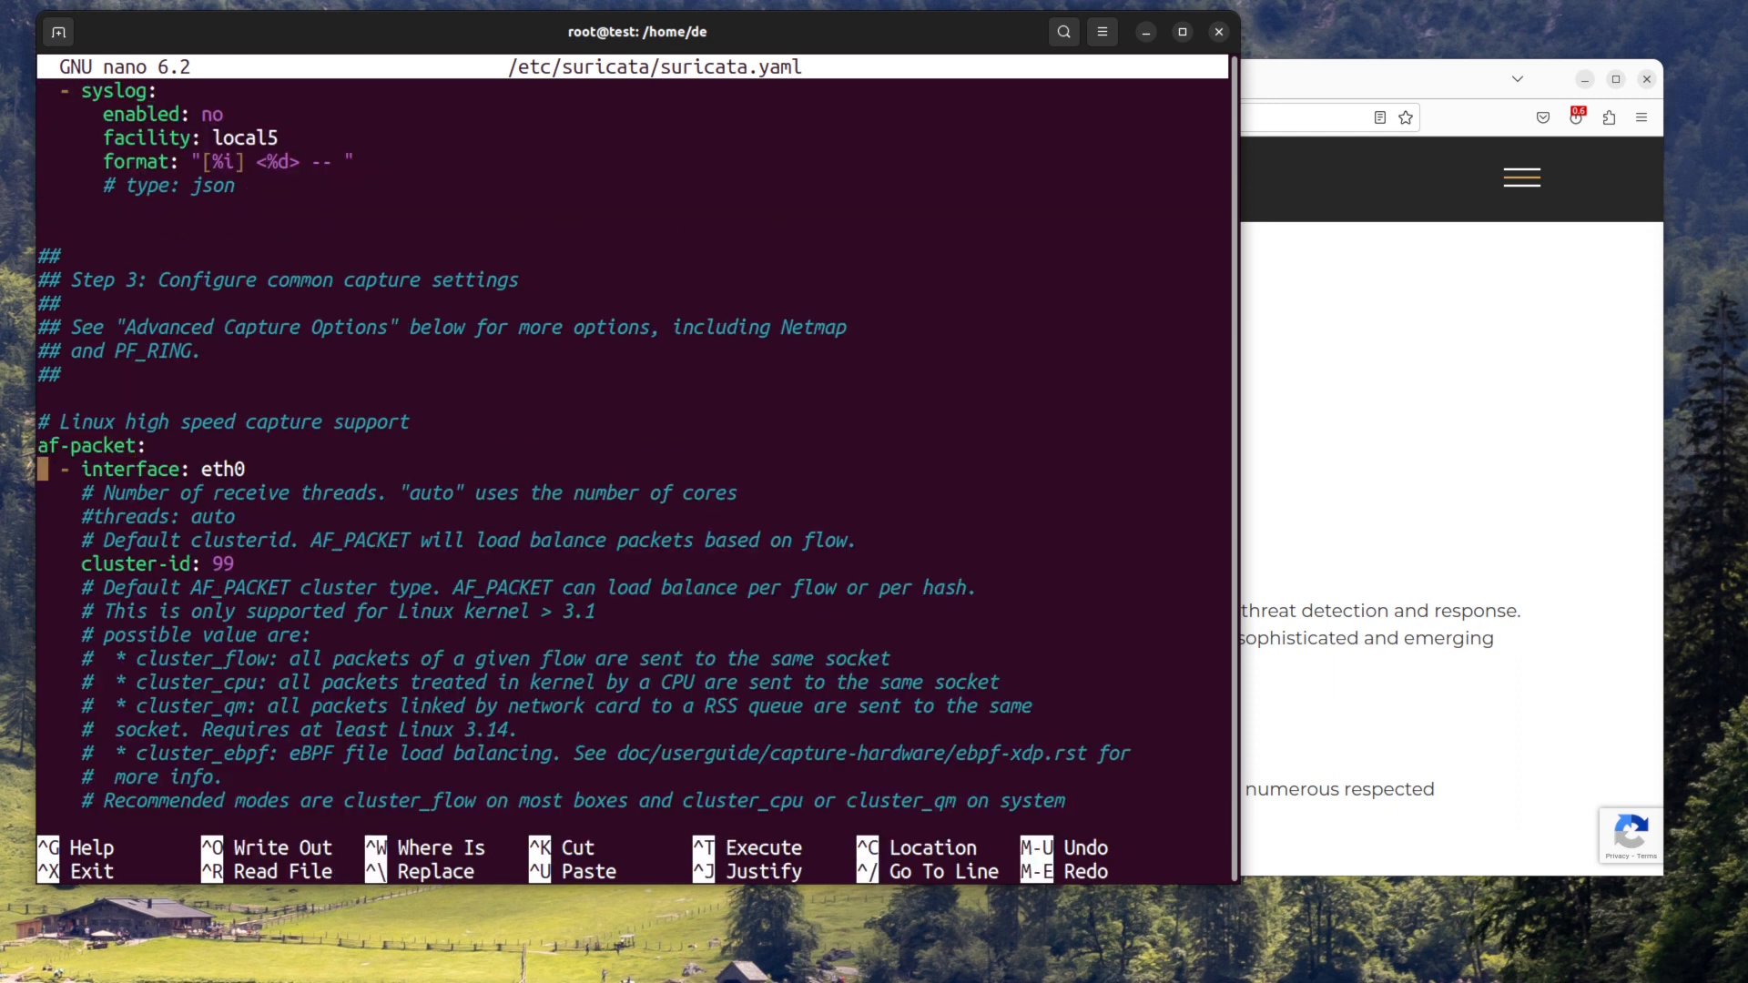
pyautogui.press('BackSpace')
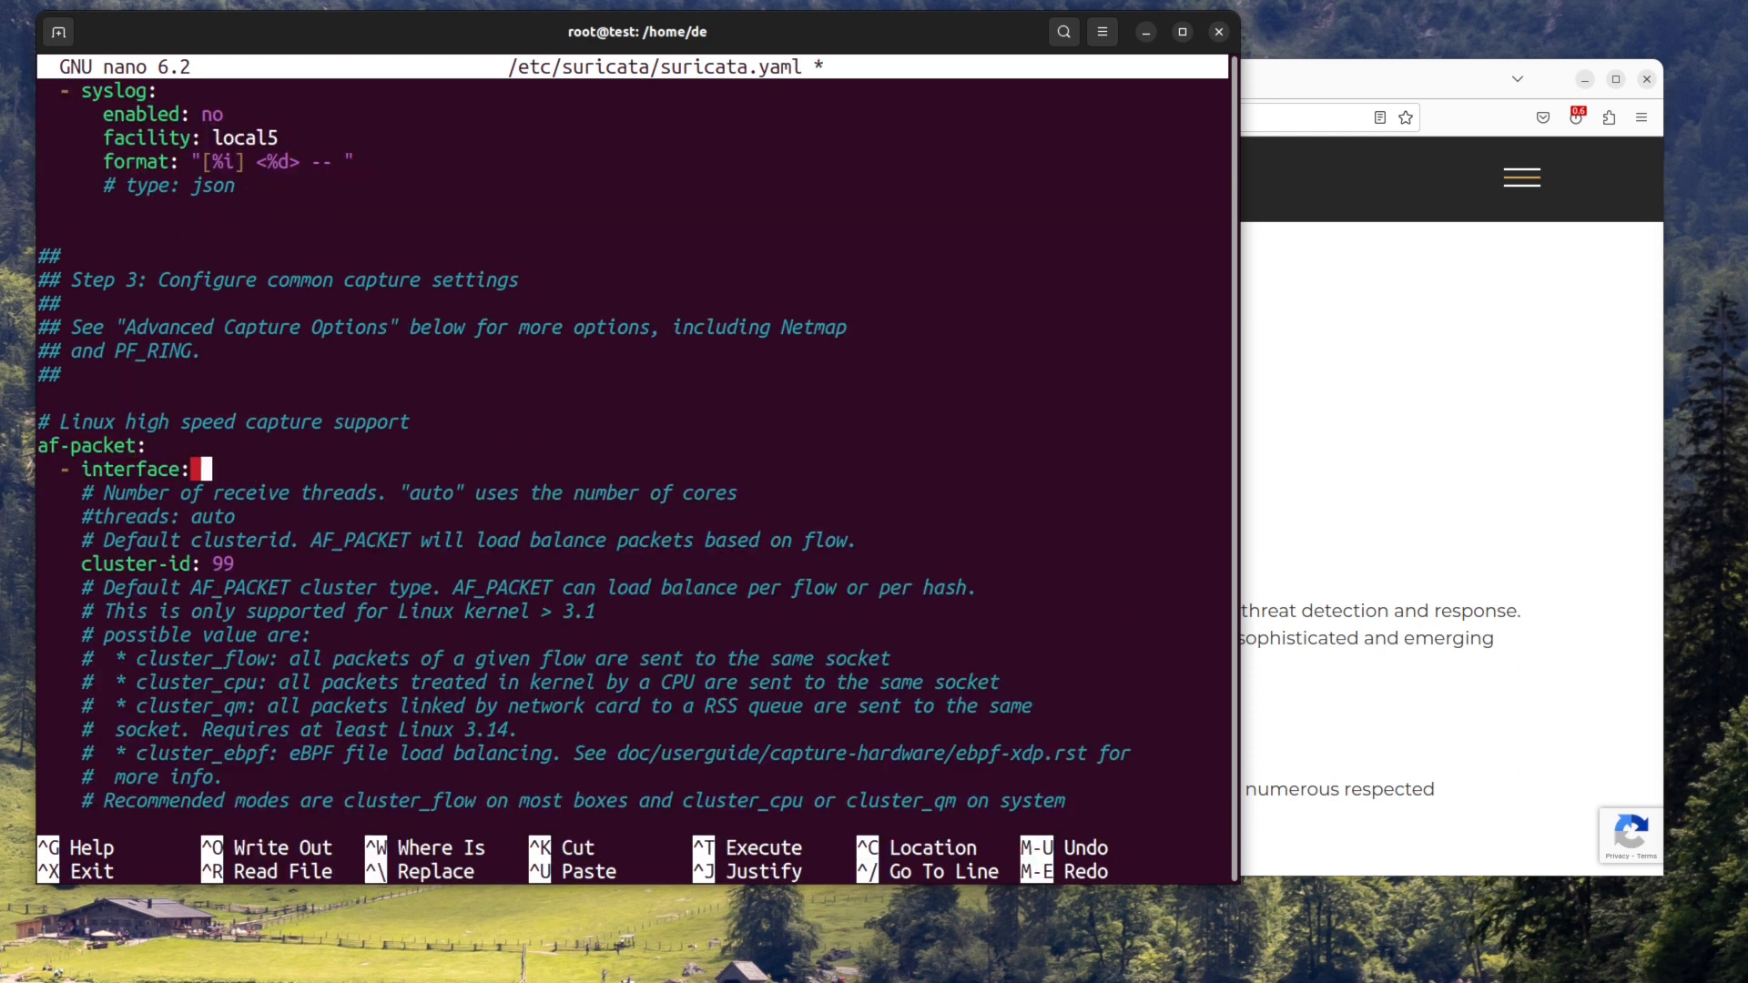
pyautogui.write('enp')
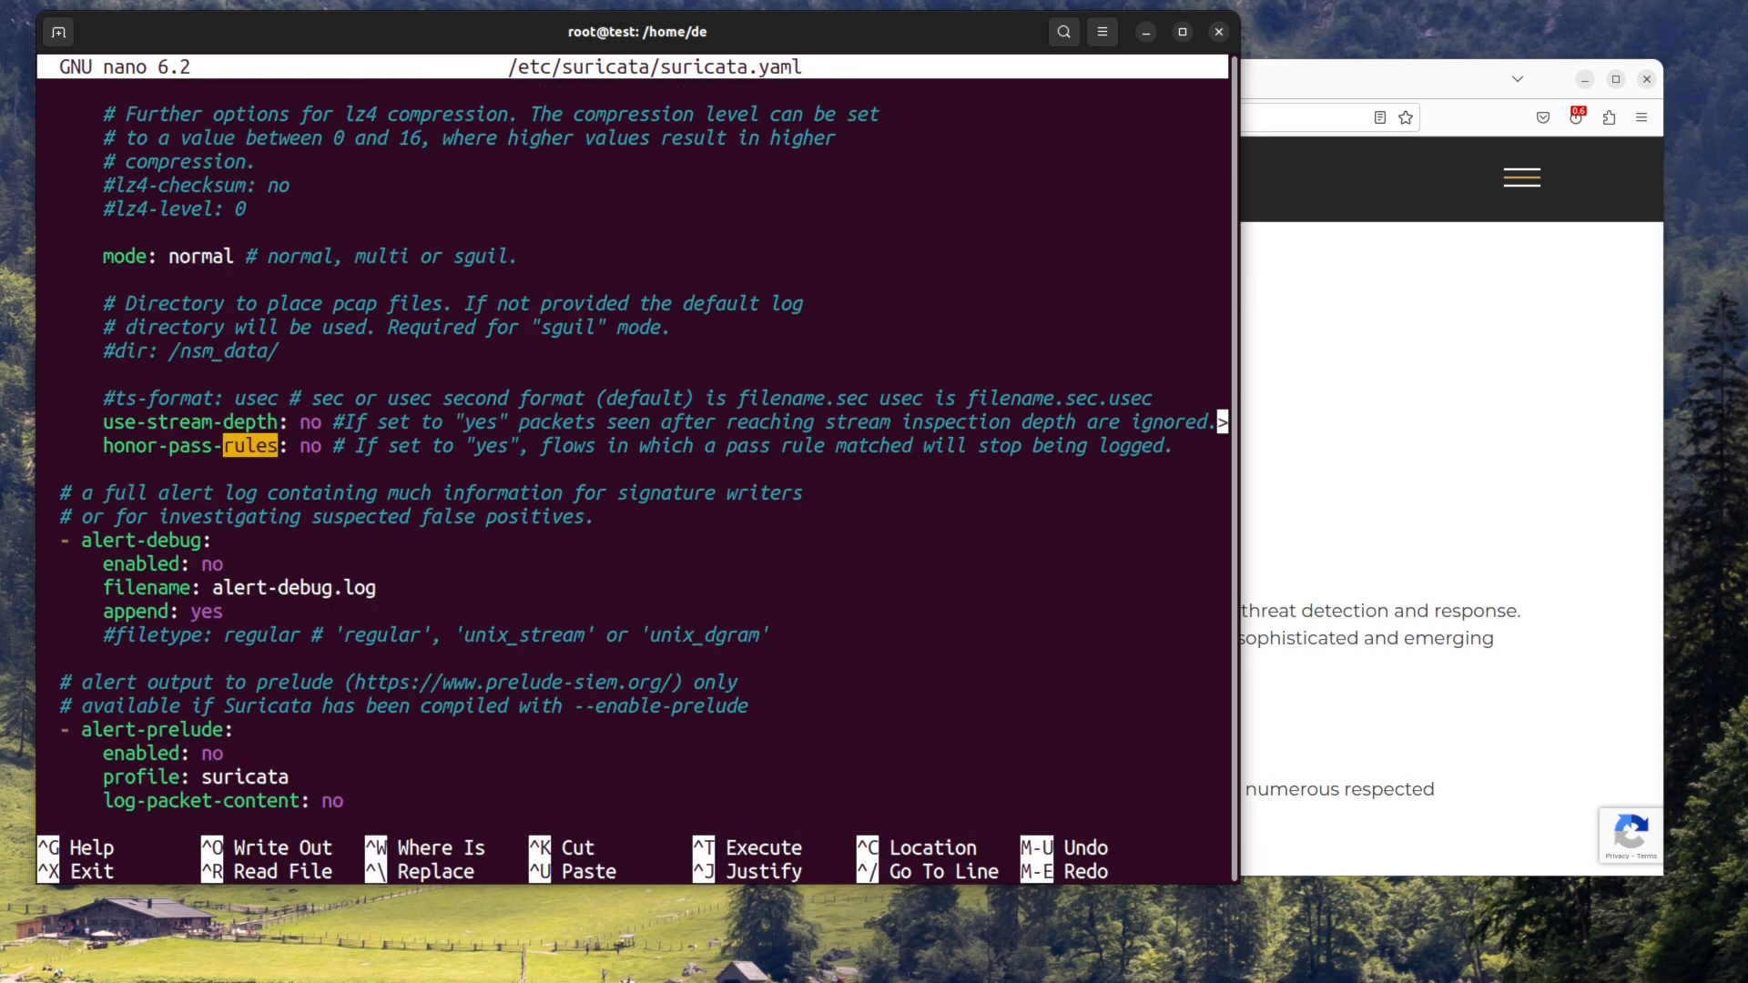
pyautogui.press('Enter')
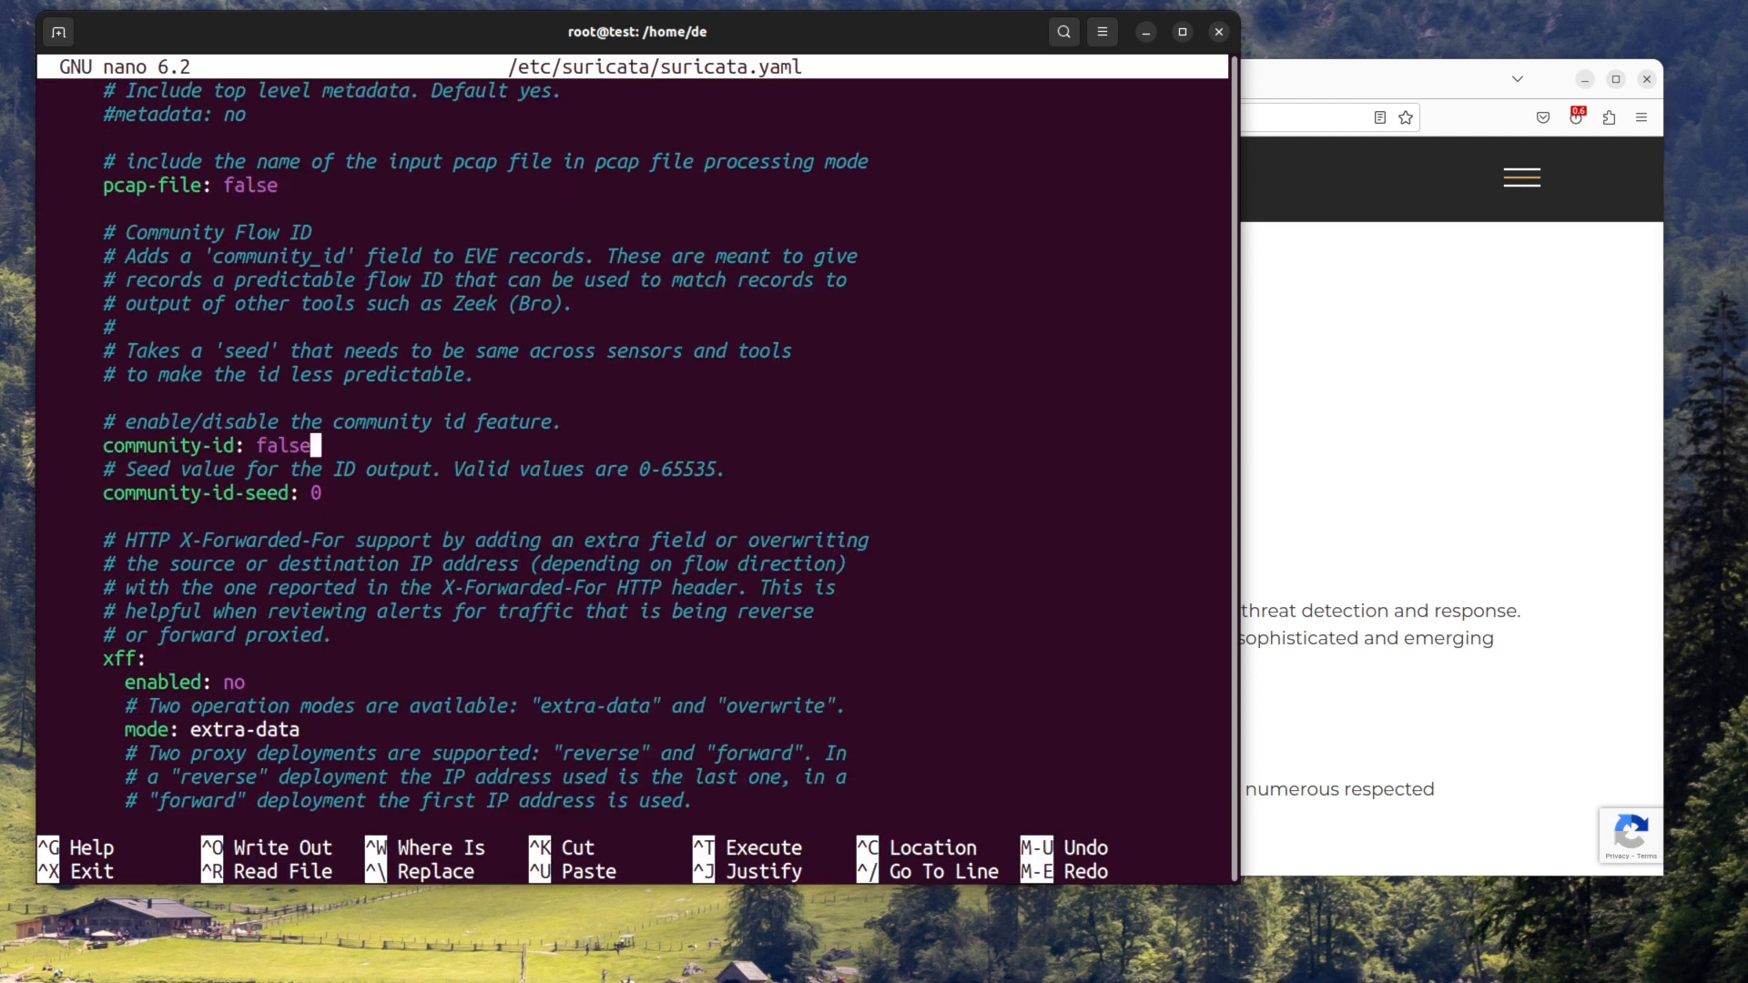
pyautogui.write('true')
pyautogui.write('cat /etc/suricata/rules/')
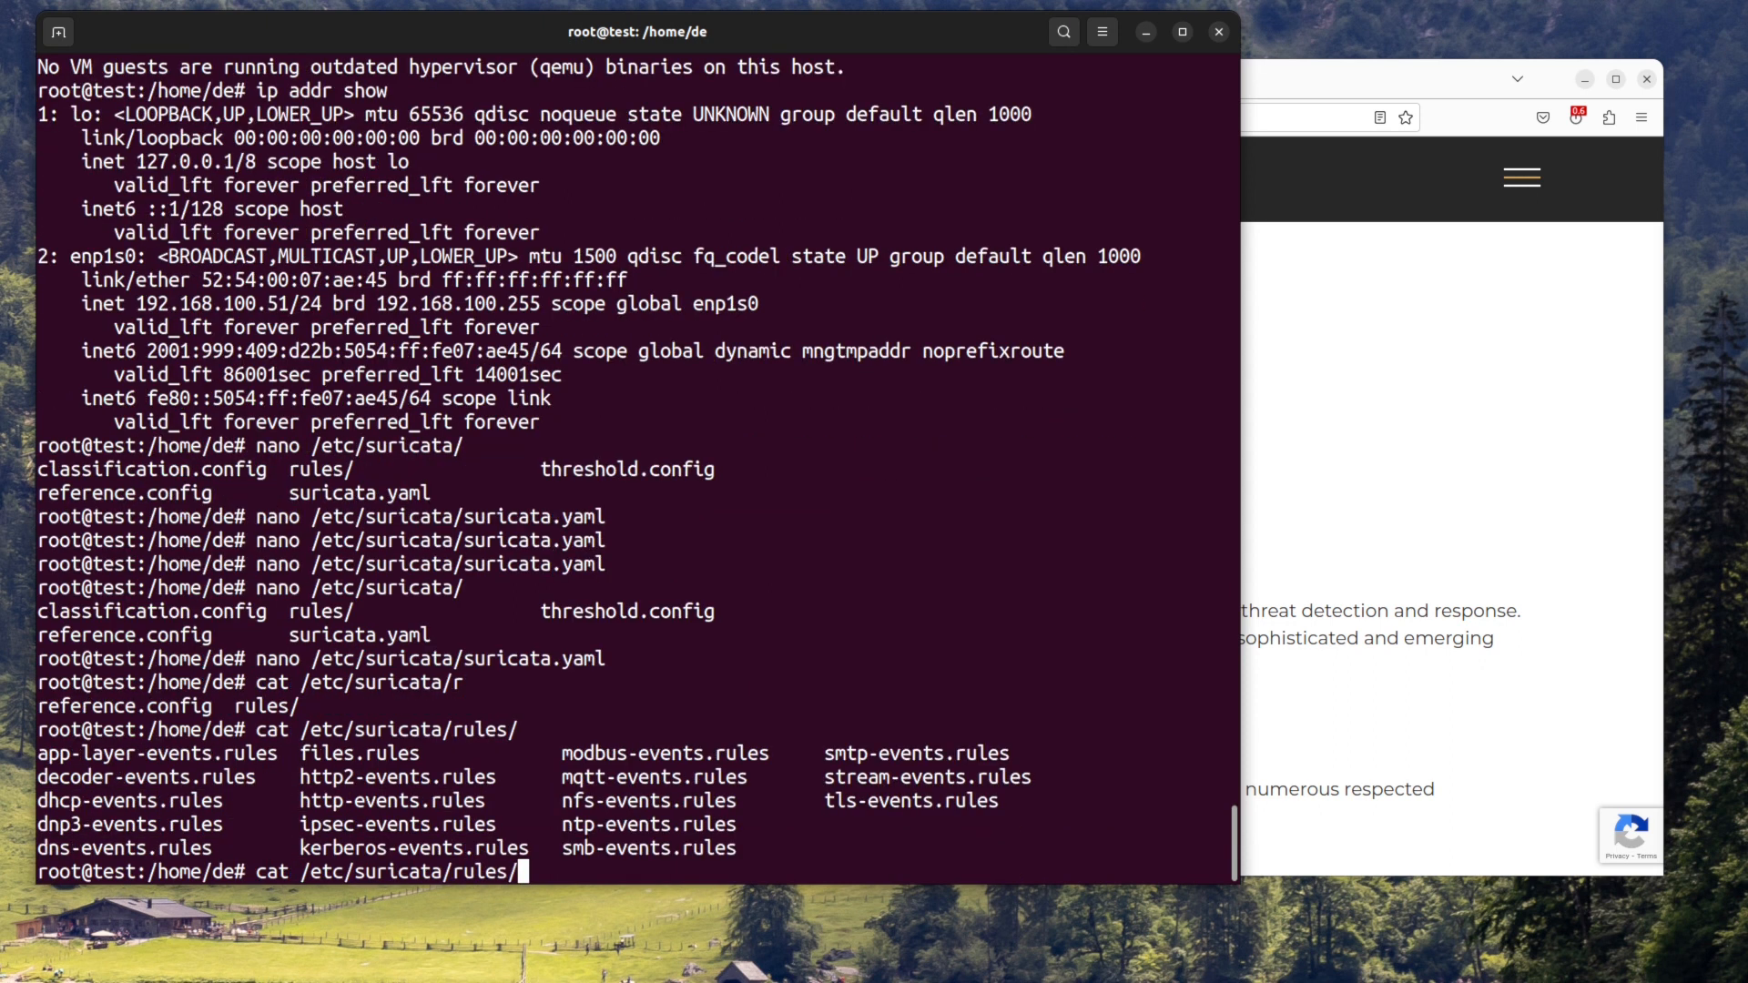
# Print http-events.rules and list the /etc/suricata/rules/ directory
pyautogui.write('http-events.rules')
pyautogui.write('ls /etc/suricata/rules/')
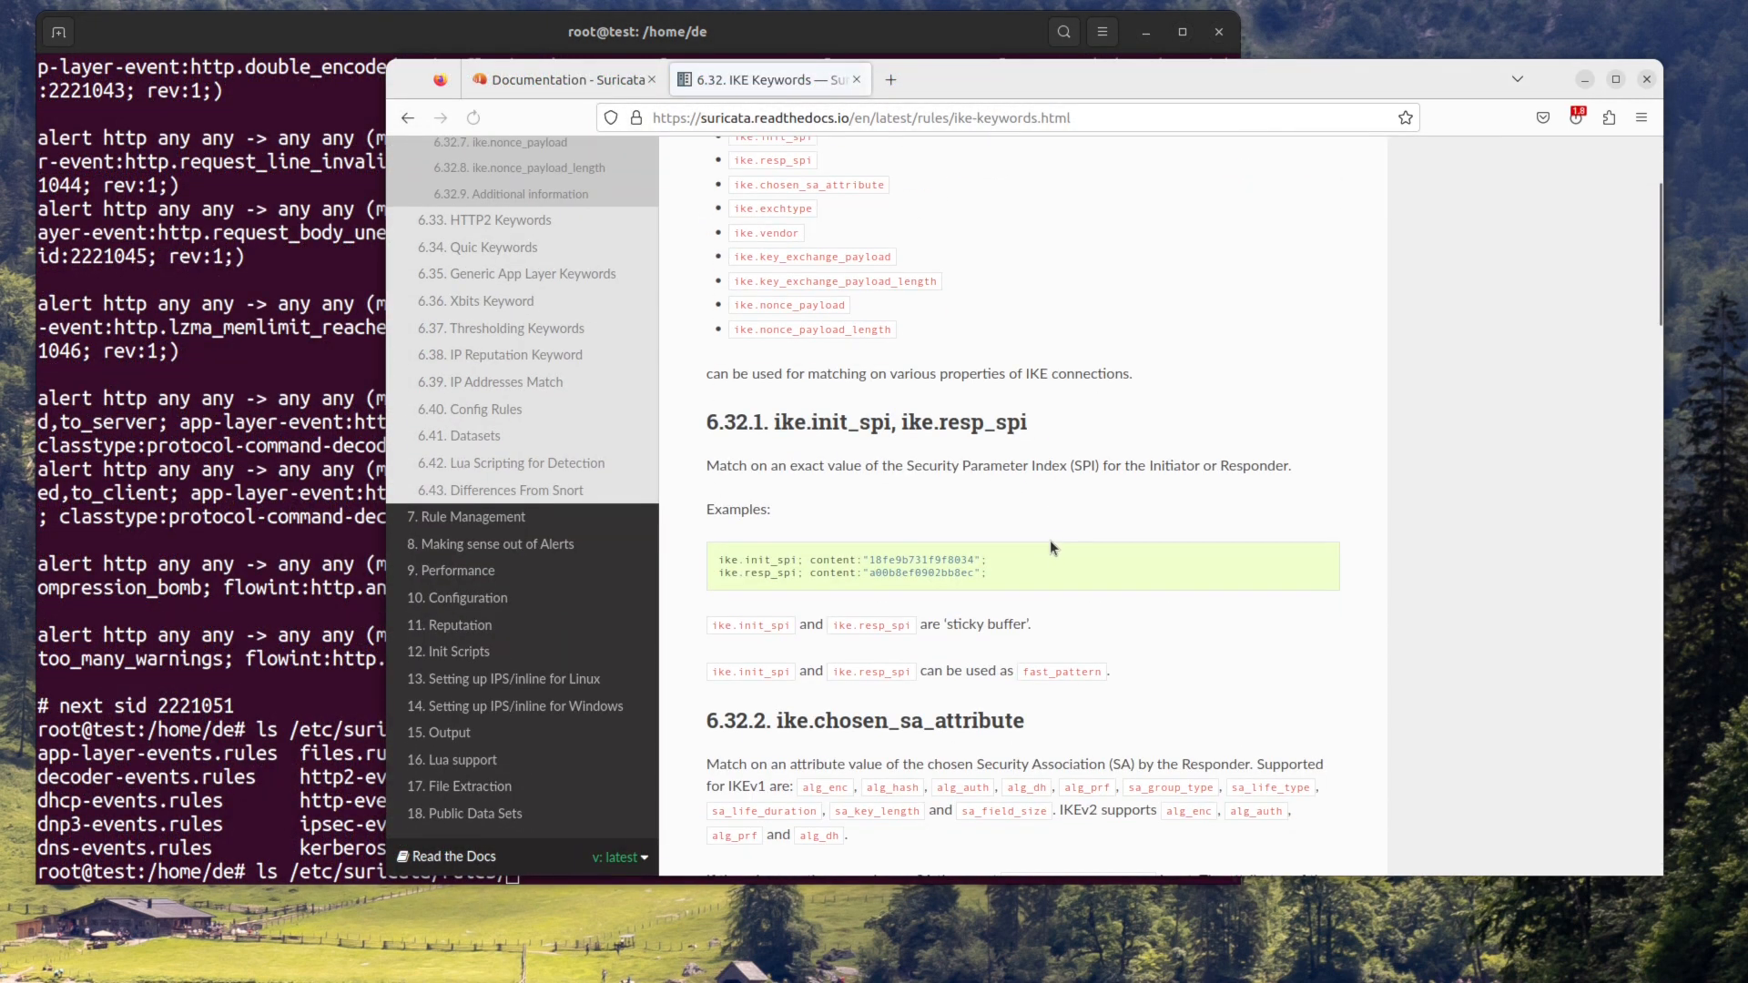
pyautogui.moveTo(828, 407)
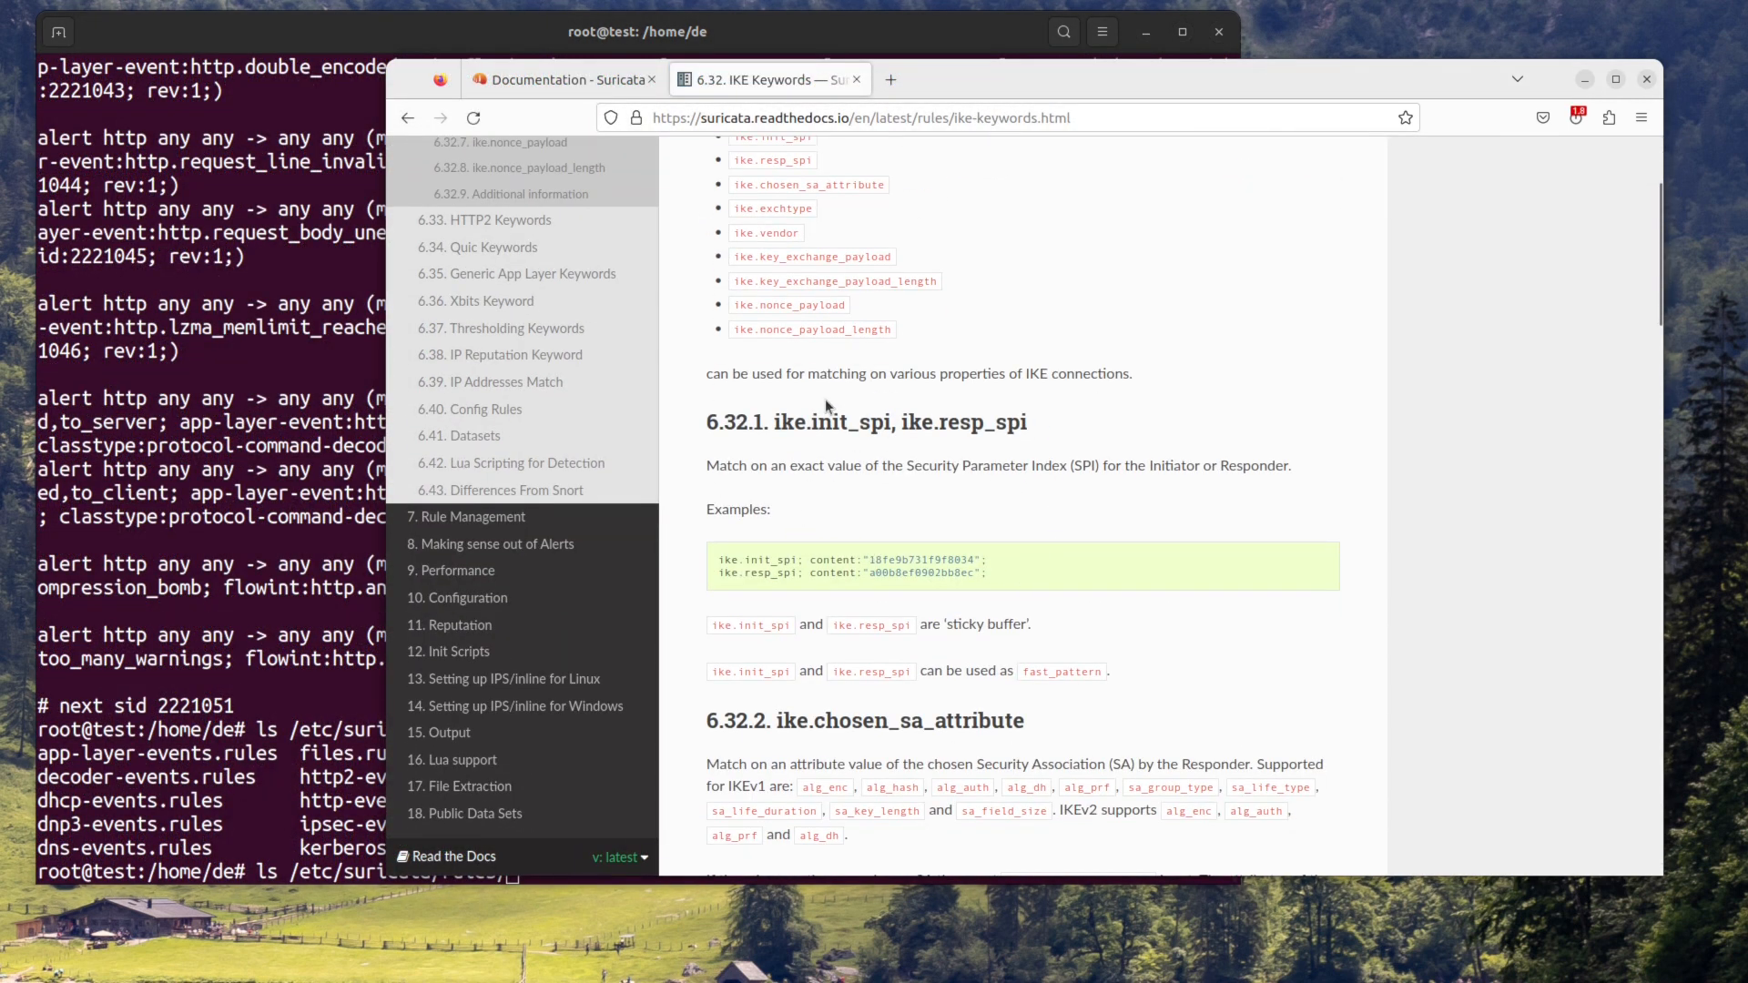
pyautogui.scroll(-3)
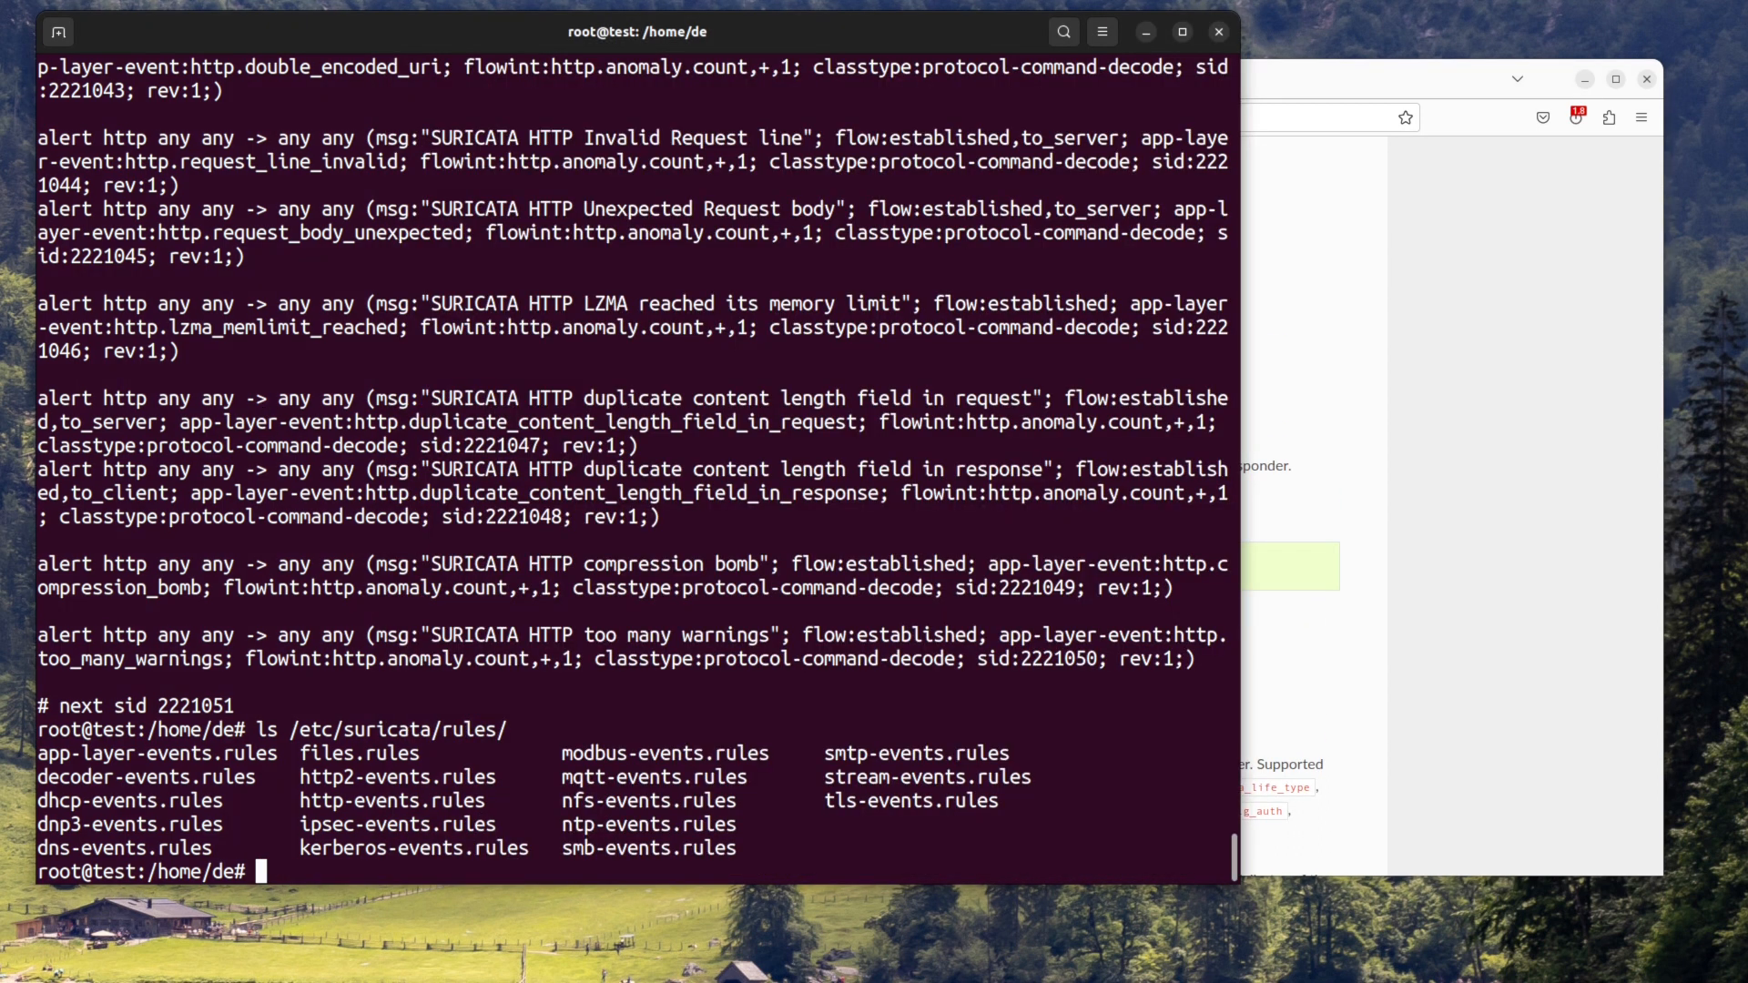
# Start Suricata with suricata.yaml on interface enp1s0, then begin a service suricata command
pyautogui.write('sudo suricata -c /etc/suricata/suricata.yaml -i')
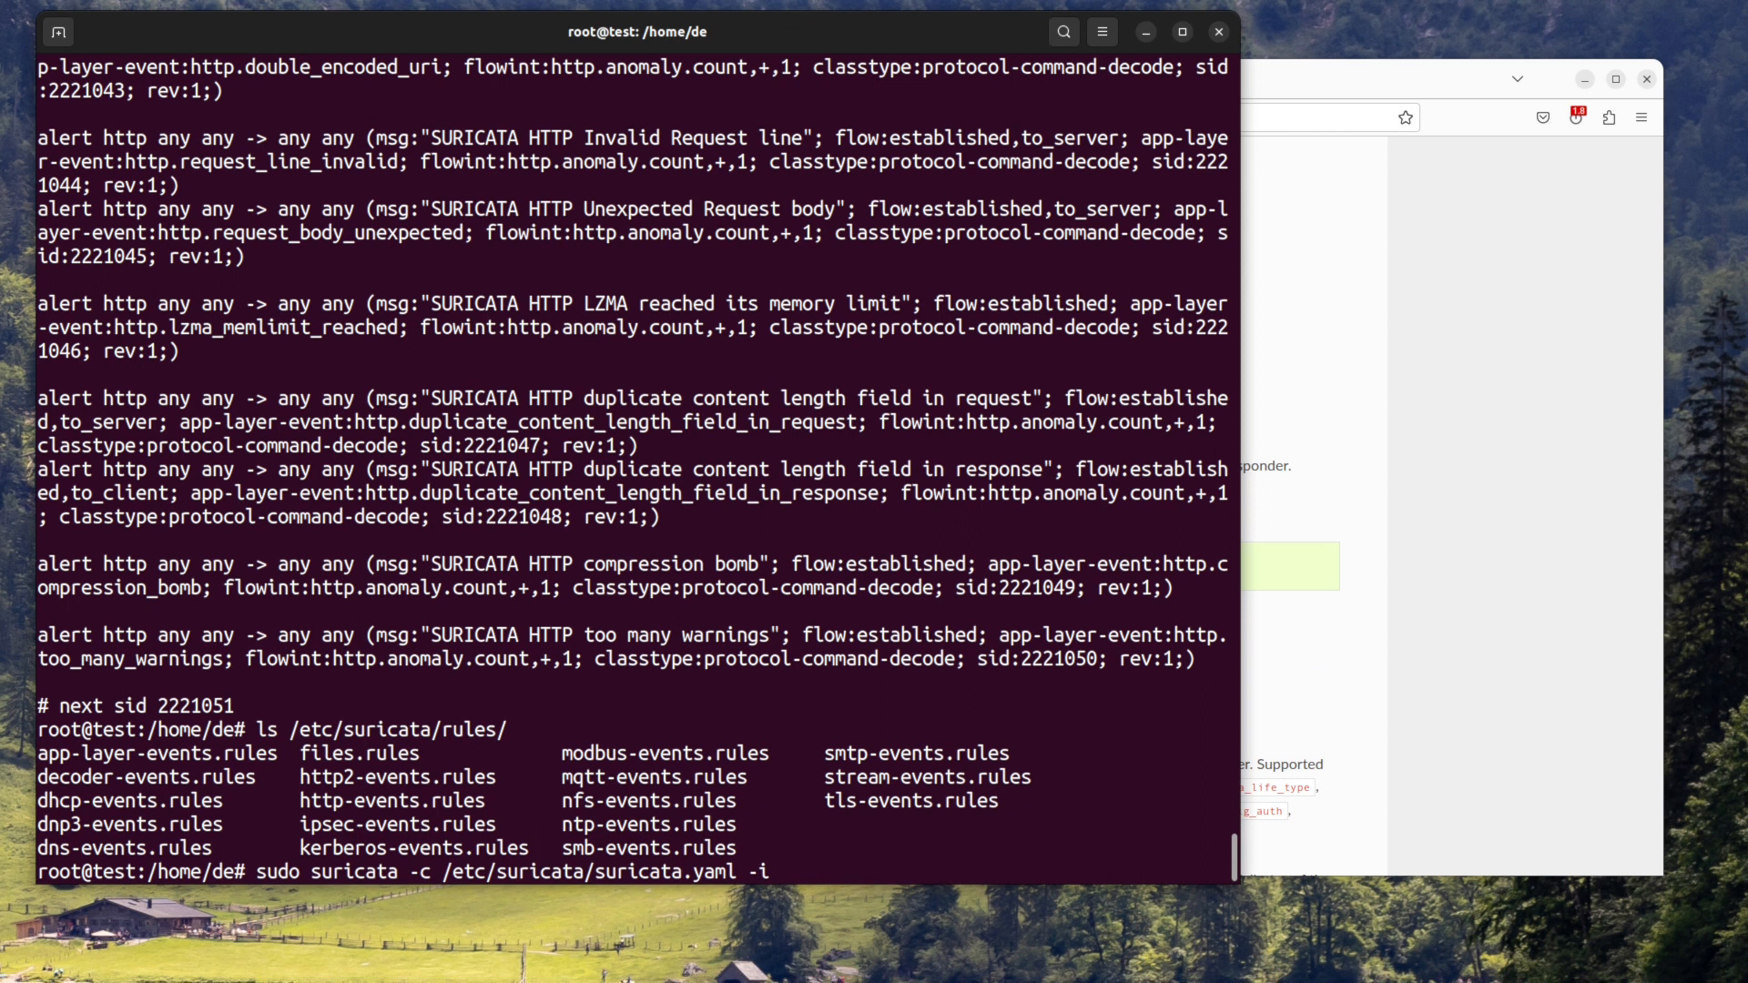
pyautogui.write('enp1s0')
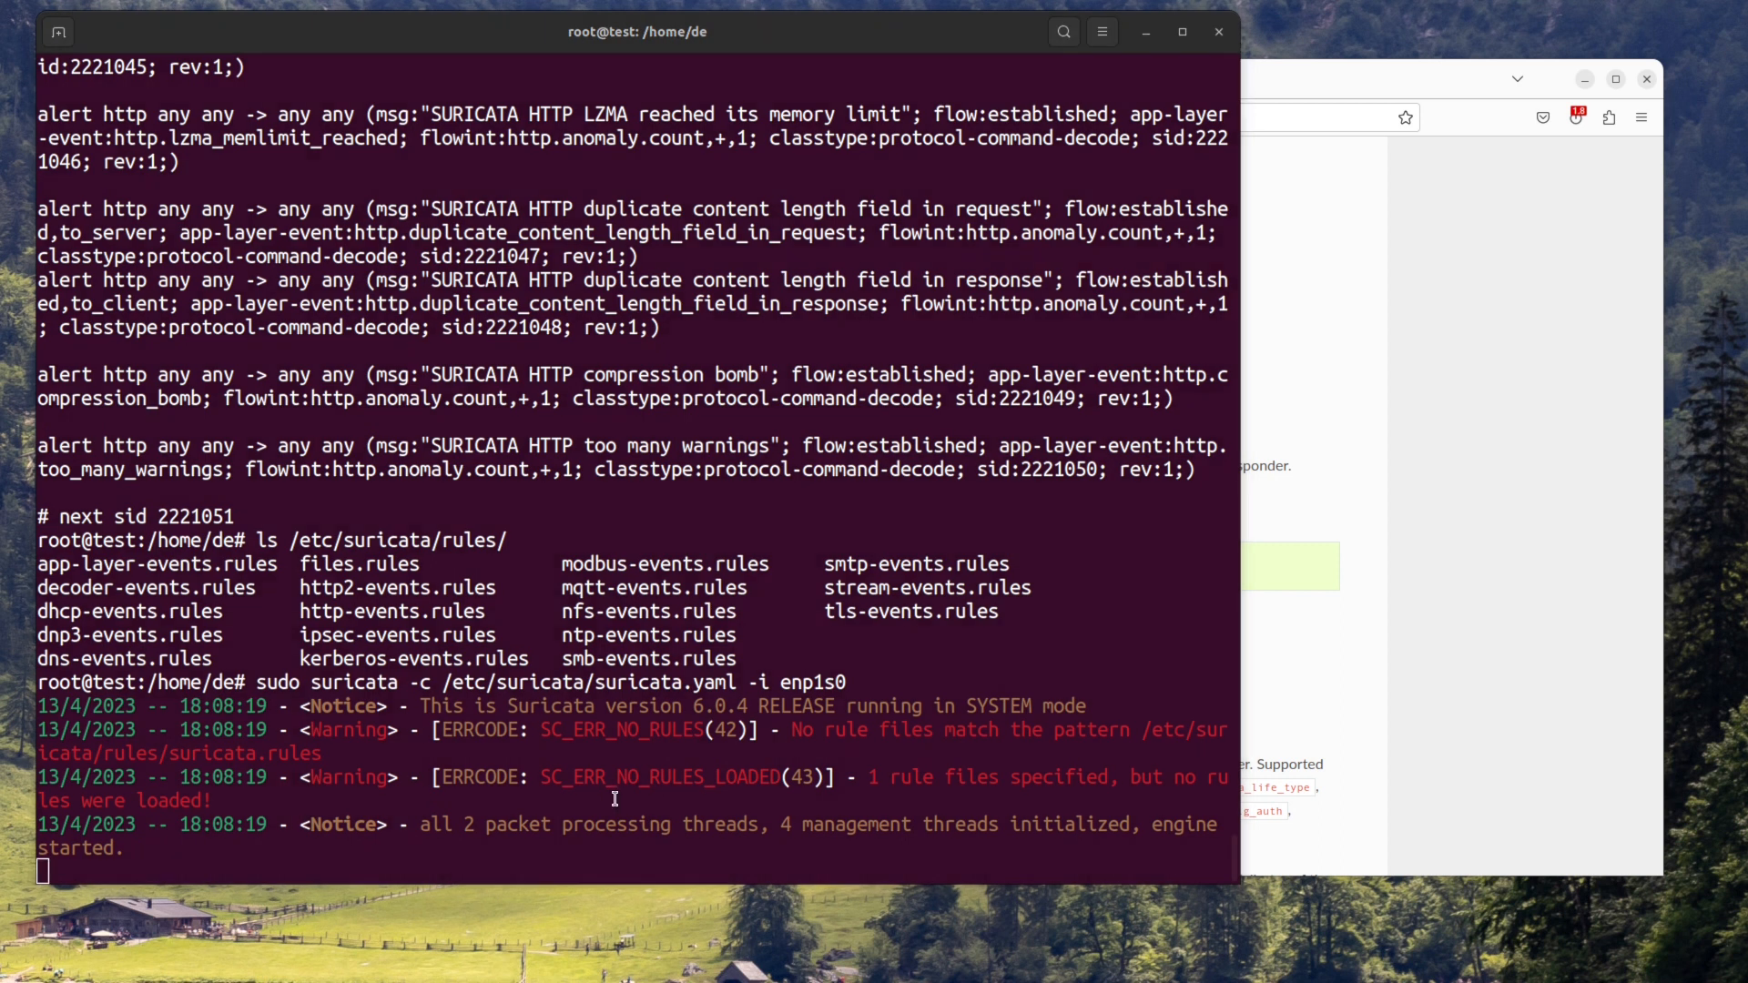
pyautogui.write('service suric')
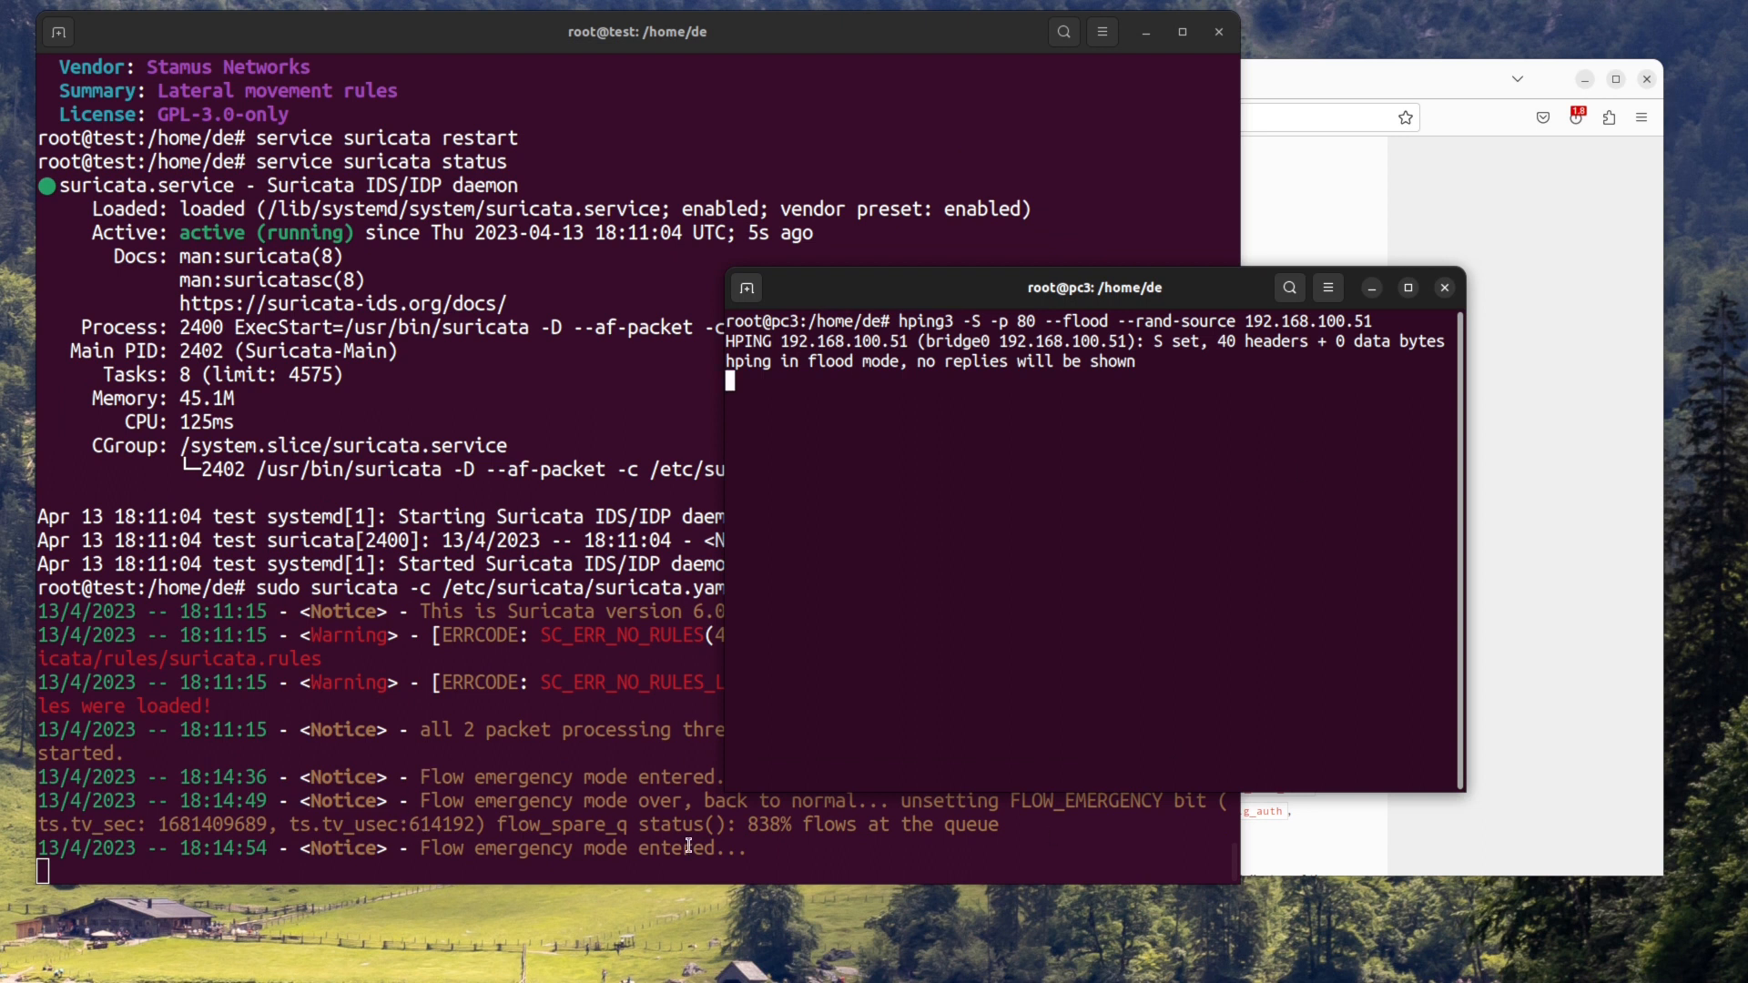
pyautogui.moveTo(1056, 300)
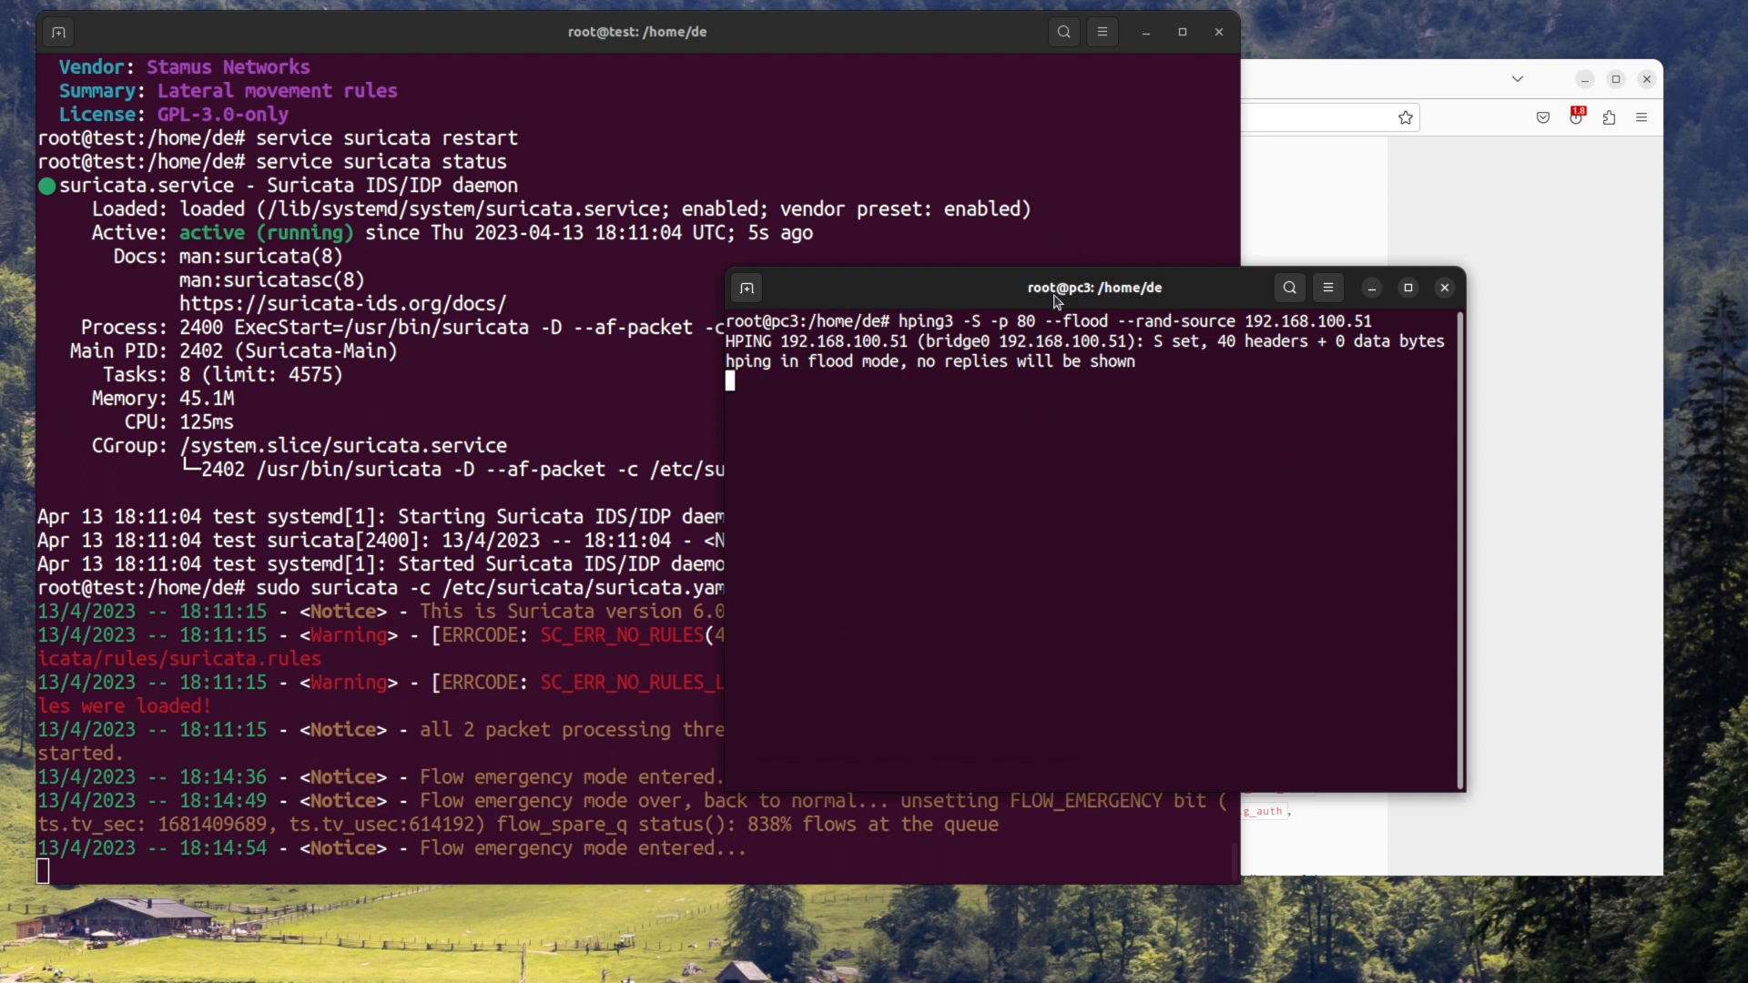
# Move the hping3 flood terminal aside to watch Suricata report flow emergency mode
pyautogui.moveTo(1053, 287); pyautogui.dragTo(1152, 131)
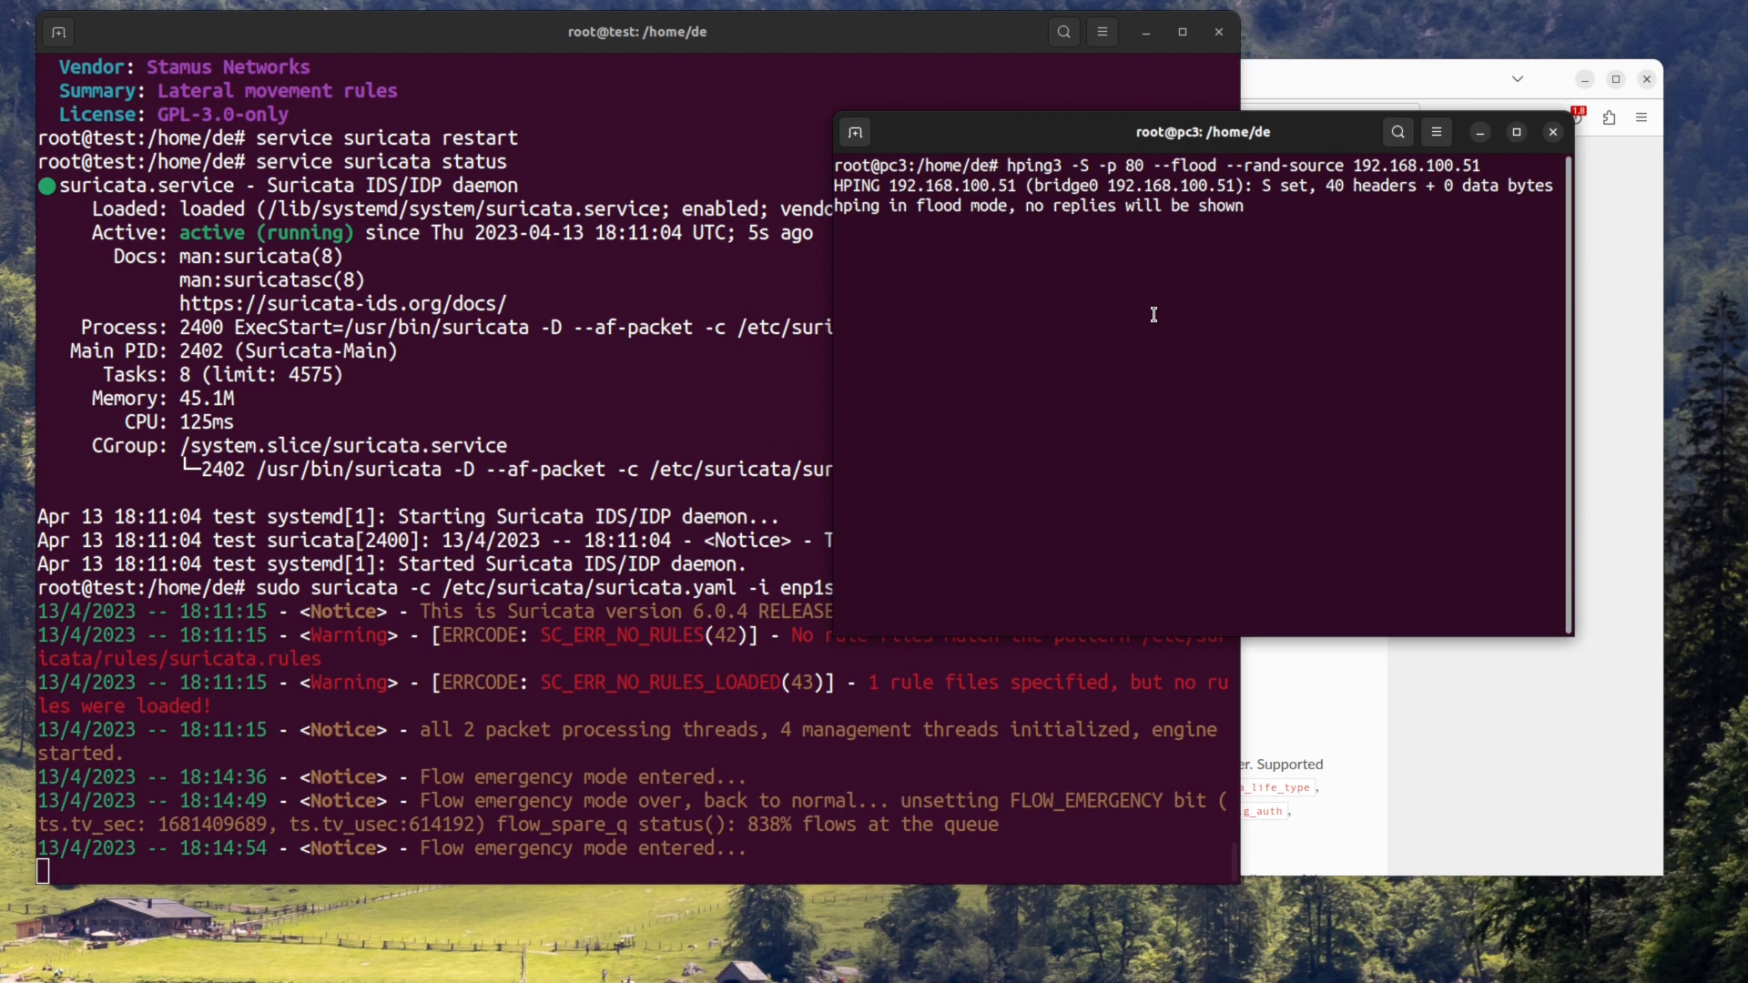